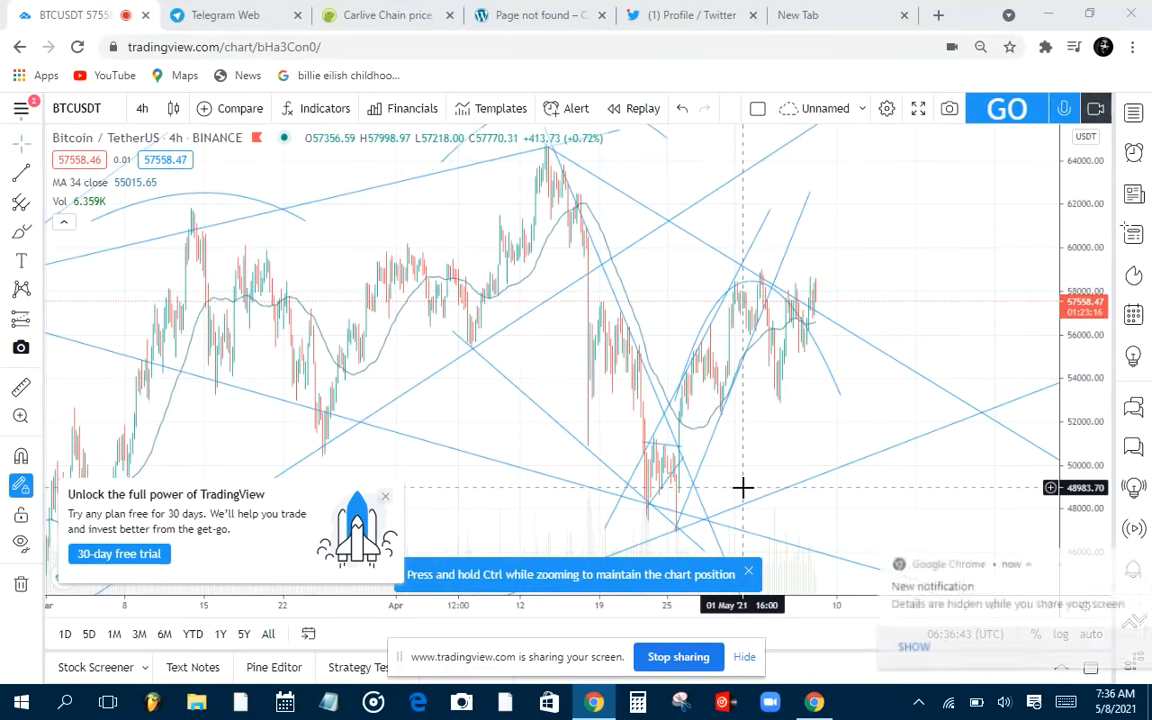
# Switch from the TradingView BTCUSDT chart to the Carlive Chain (IOV) CoinGecko page.
pyautogui.click(385, 15)
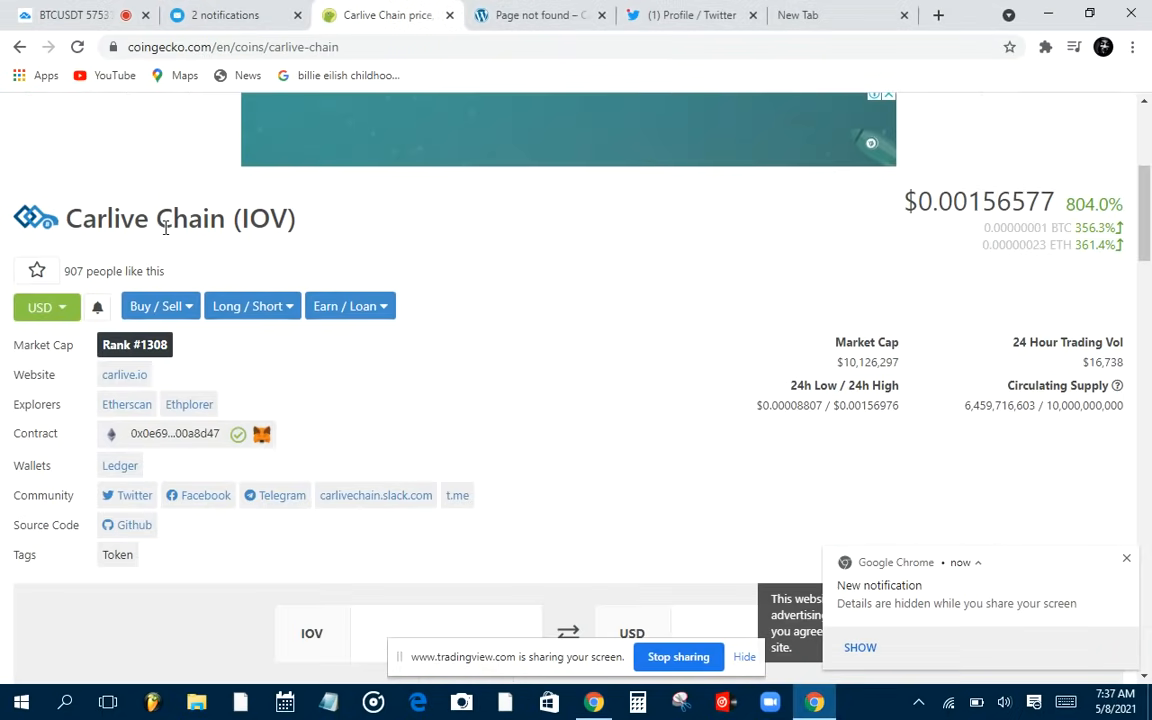
pyautogui.moveTo(318, 207)
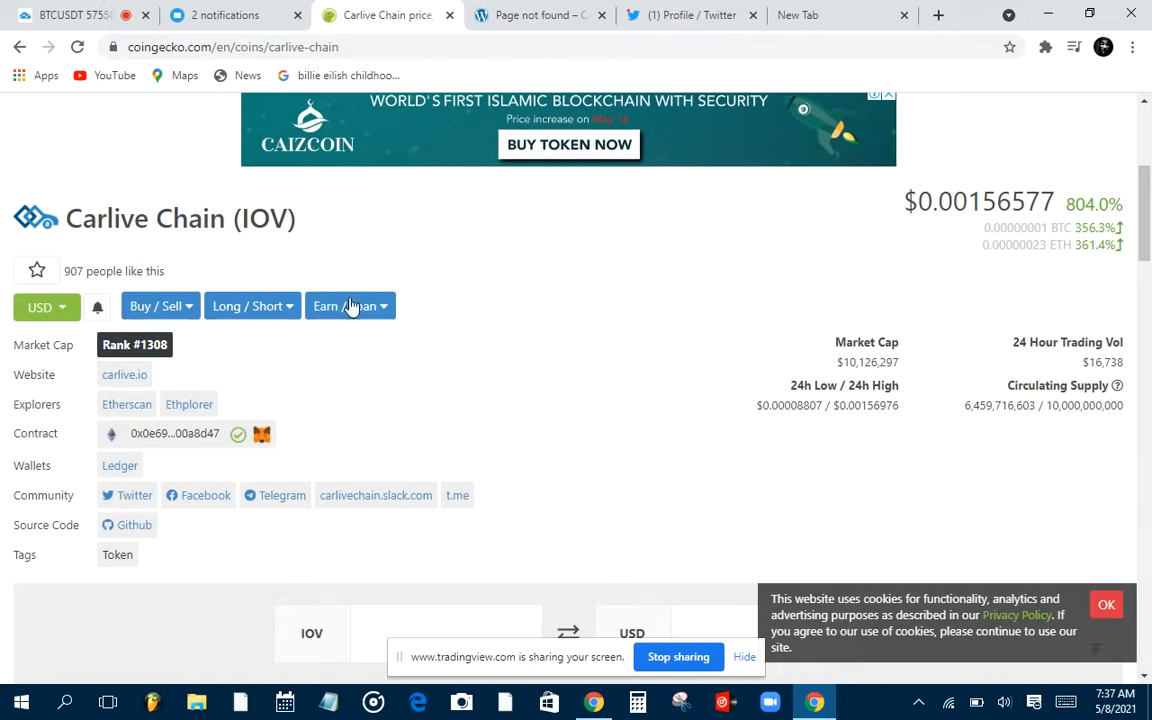
pyautogui.moveTo(359, 381)
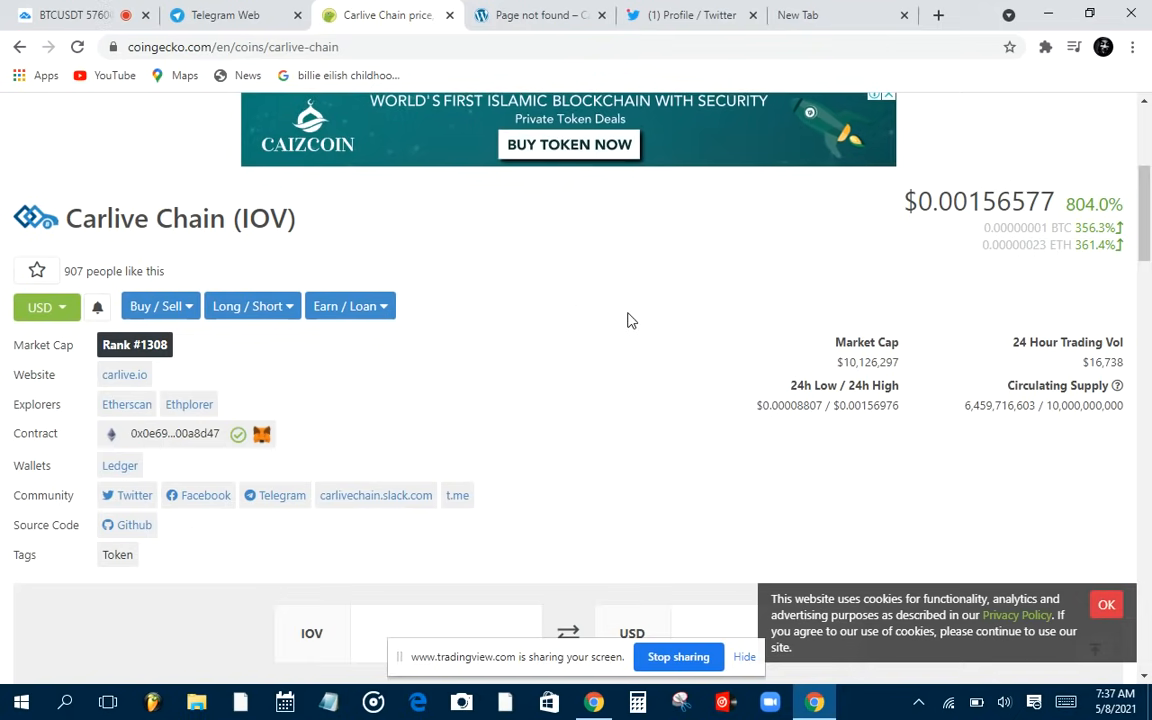
pyautogui.moveTo(435, 477)
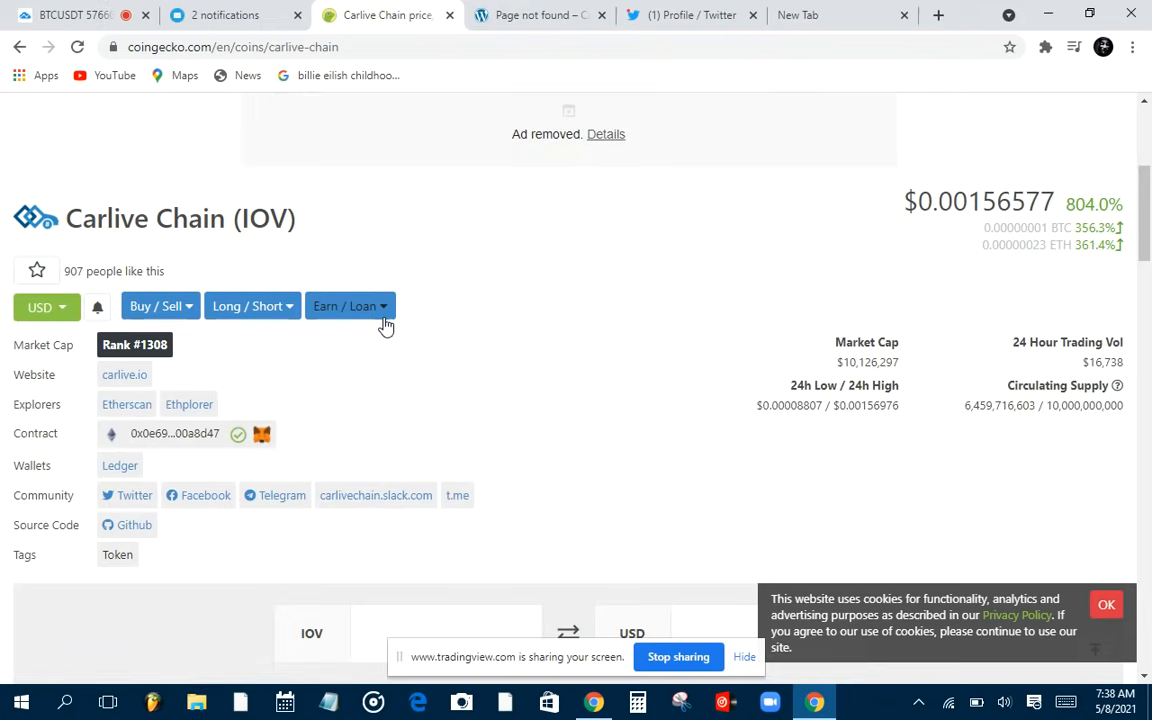
pyautogui.scroll(-3)
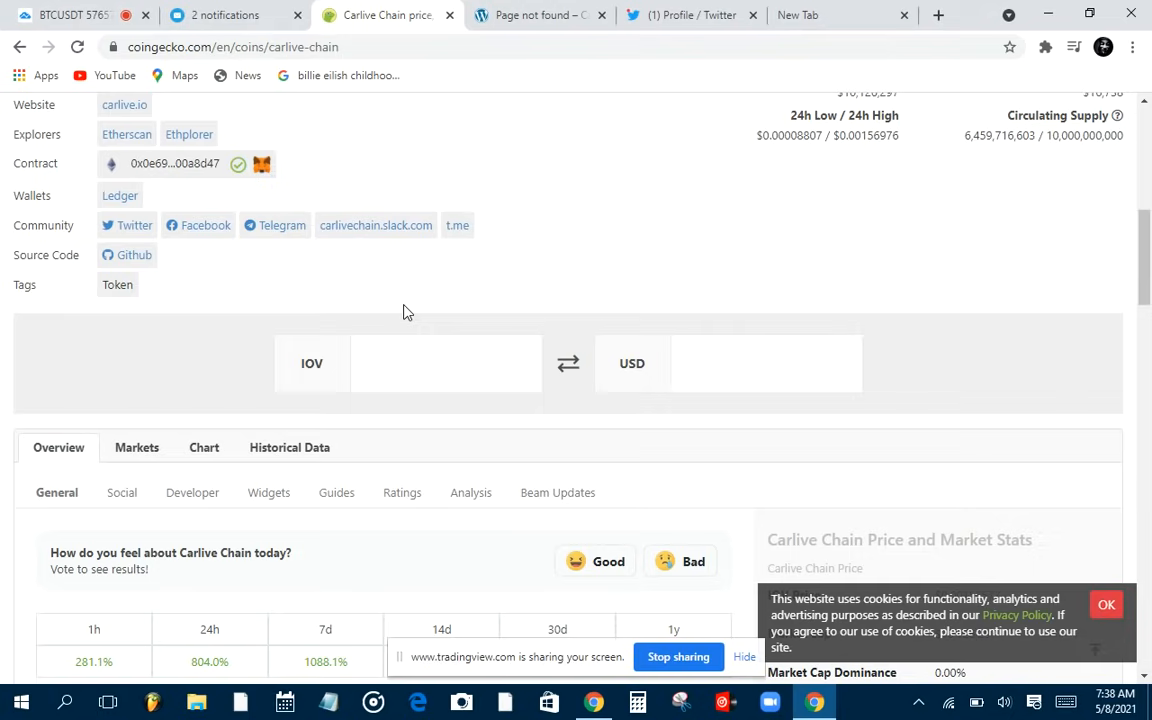
pyautogui.moveTo(611, 403)
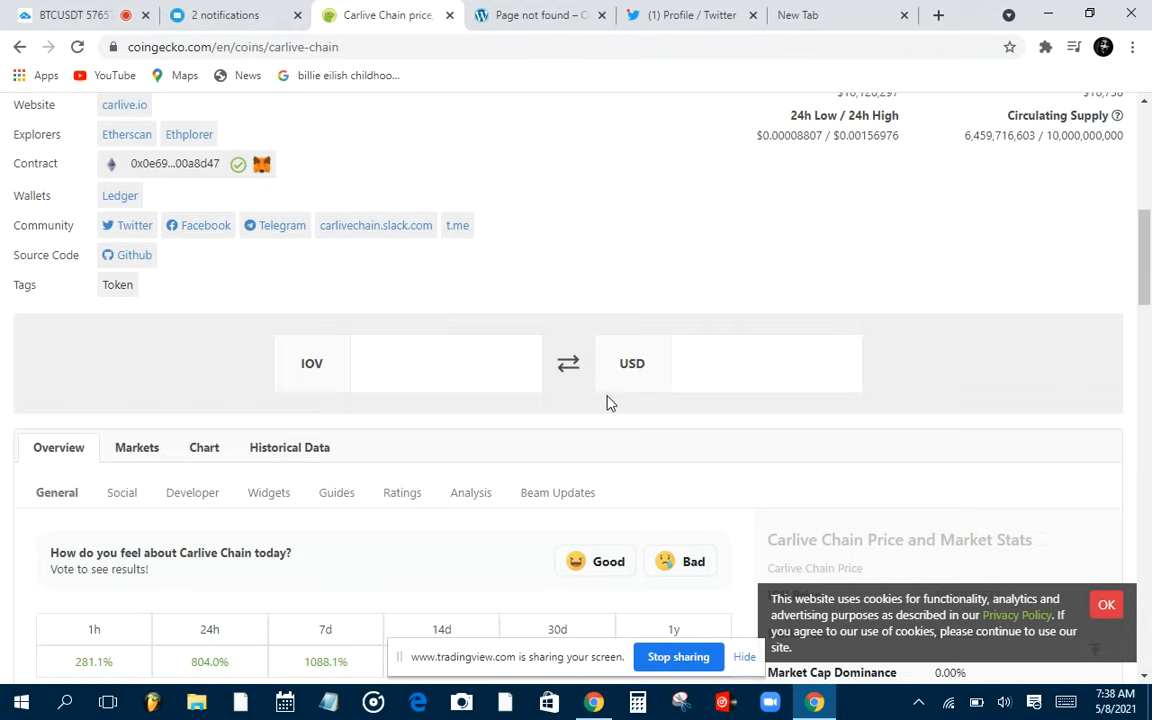
pyautogui.scroll(3)
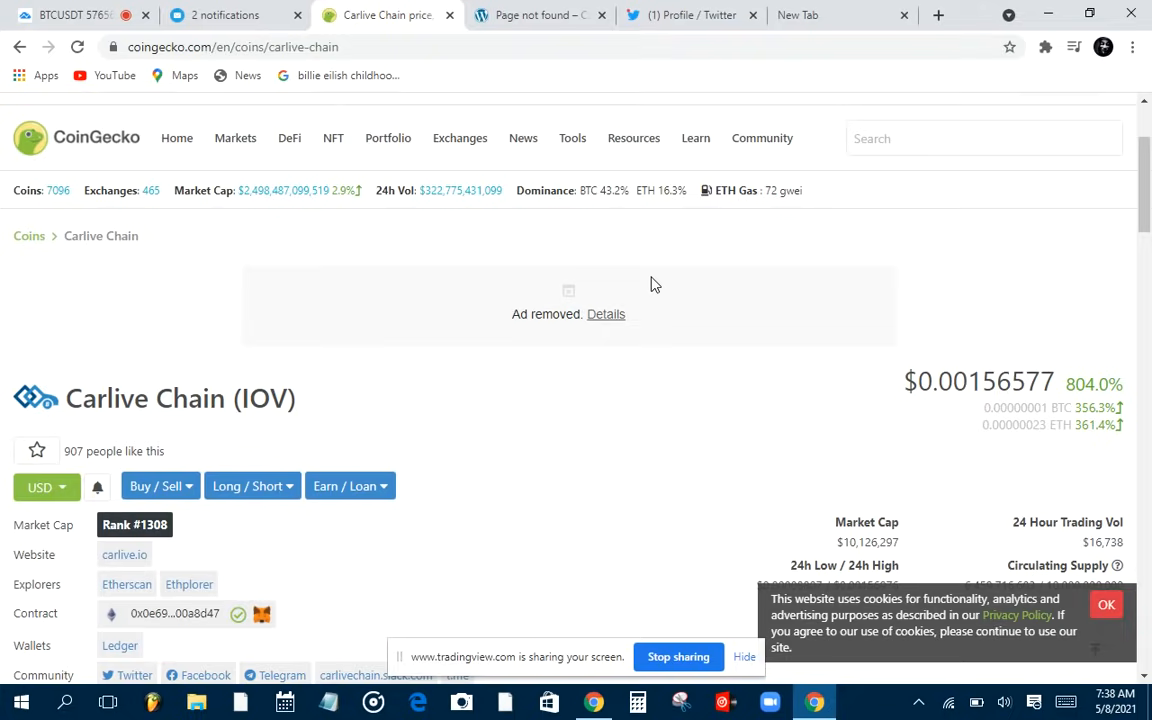
pyautogui.scroll(-3)
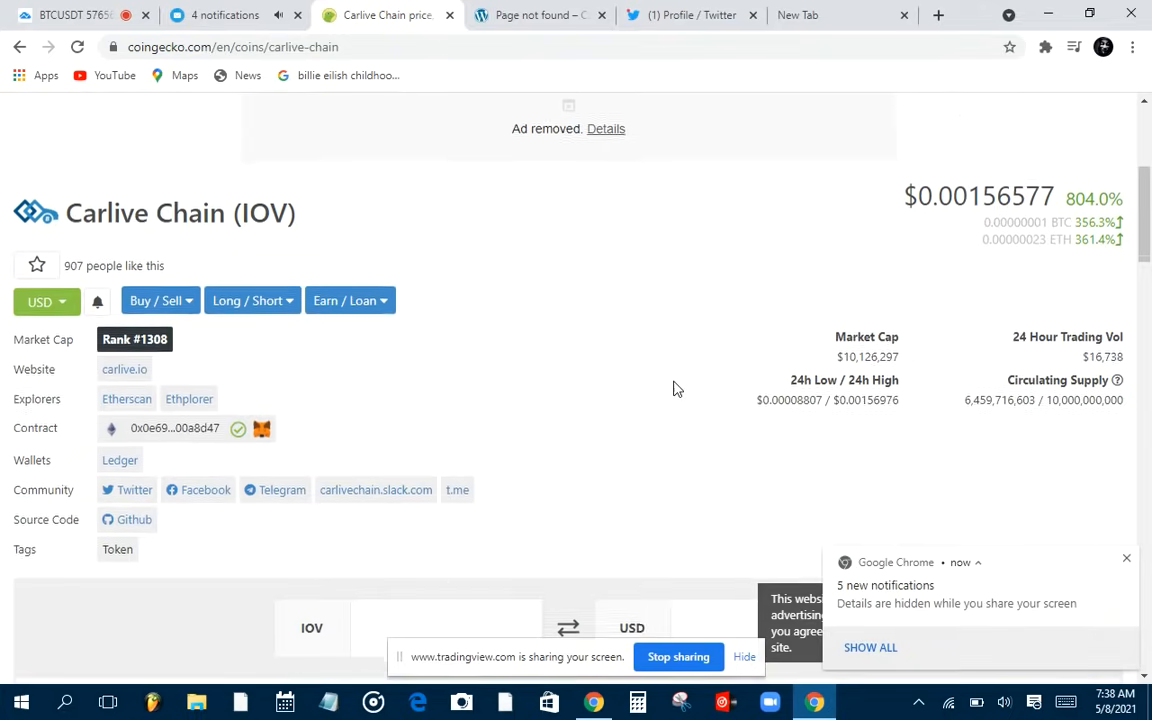
pyautogui.scroll(-3)
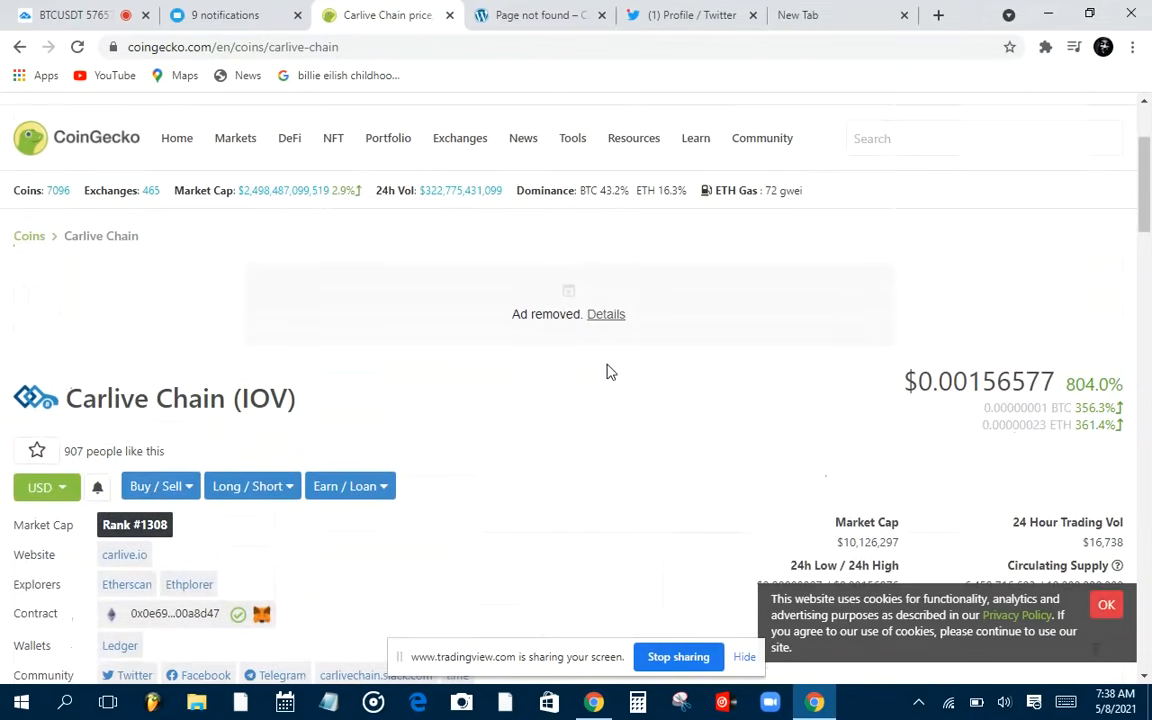
pyautogui.scroll(-3)
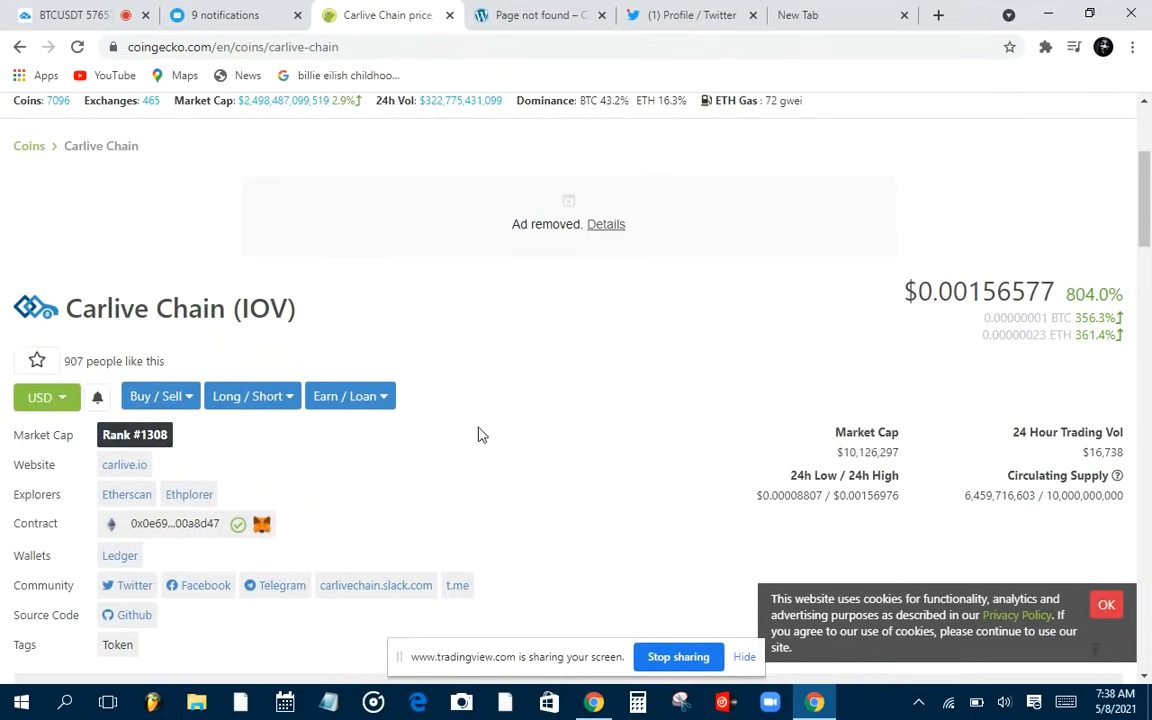
pyautogui.moveTo(250, 415)
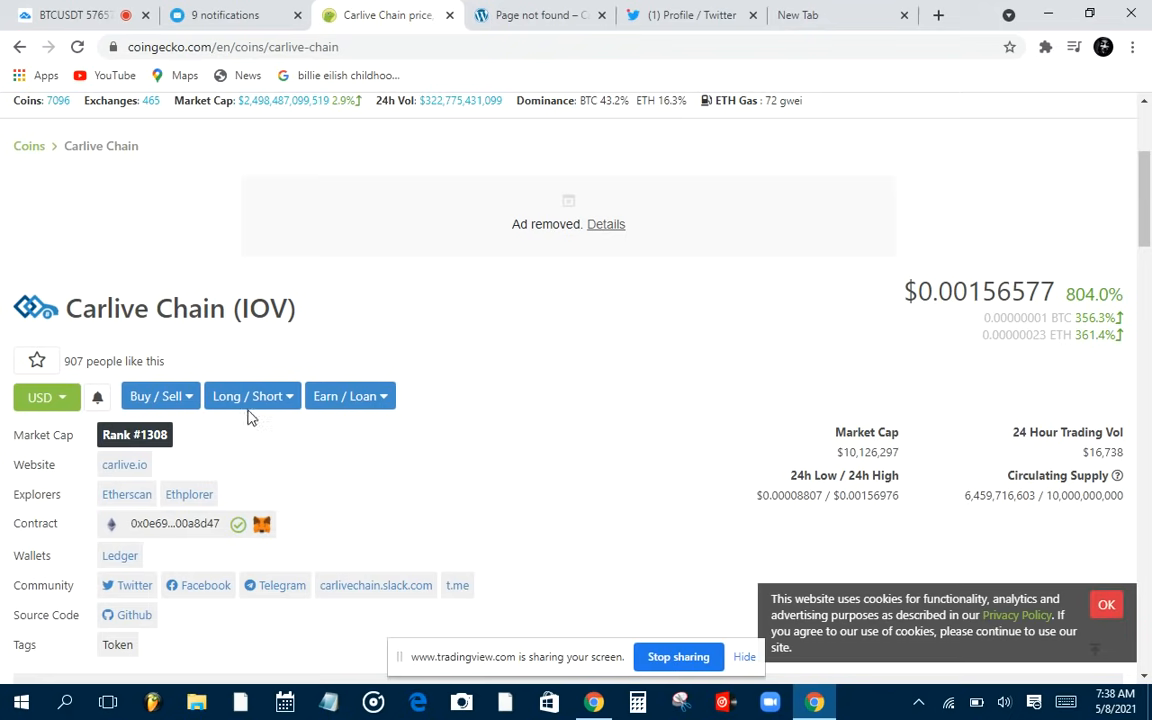
pyautogui.scroll(-3)
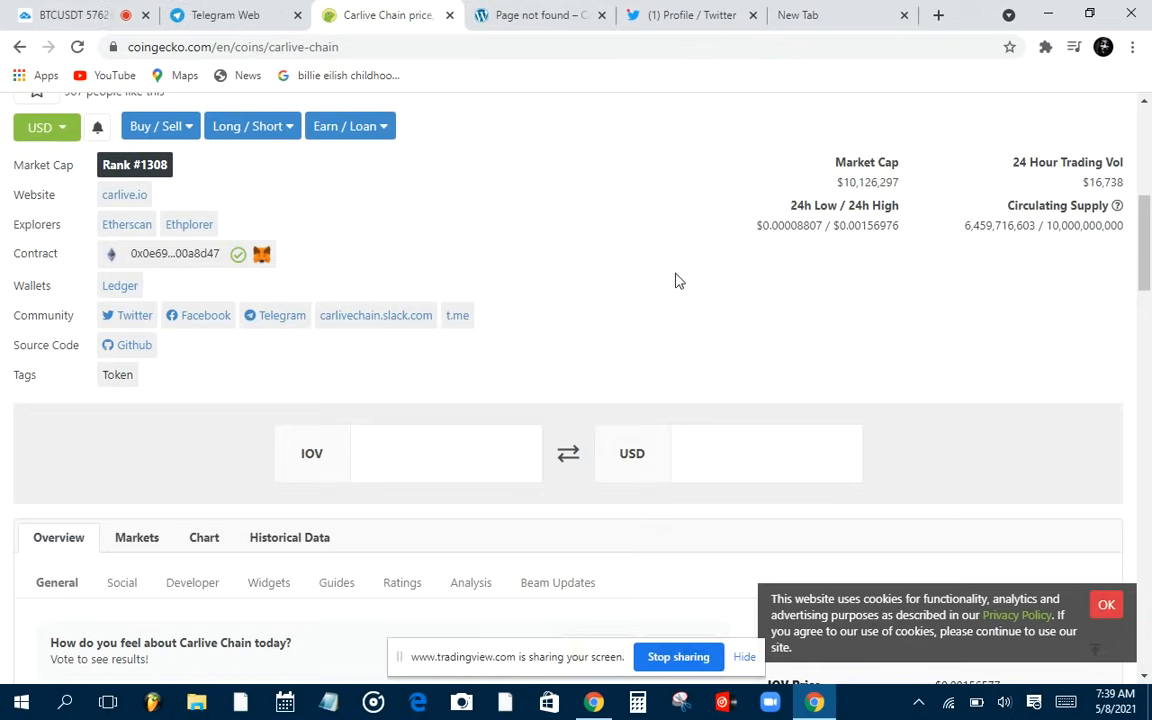
pyautogui.scroll(3)
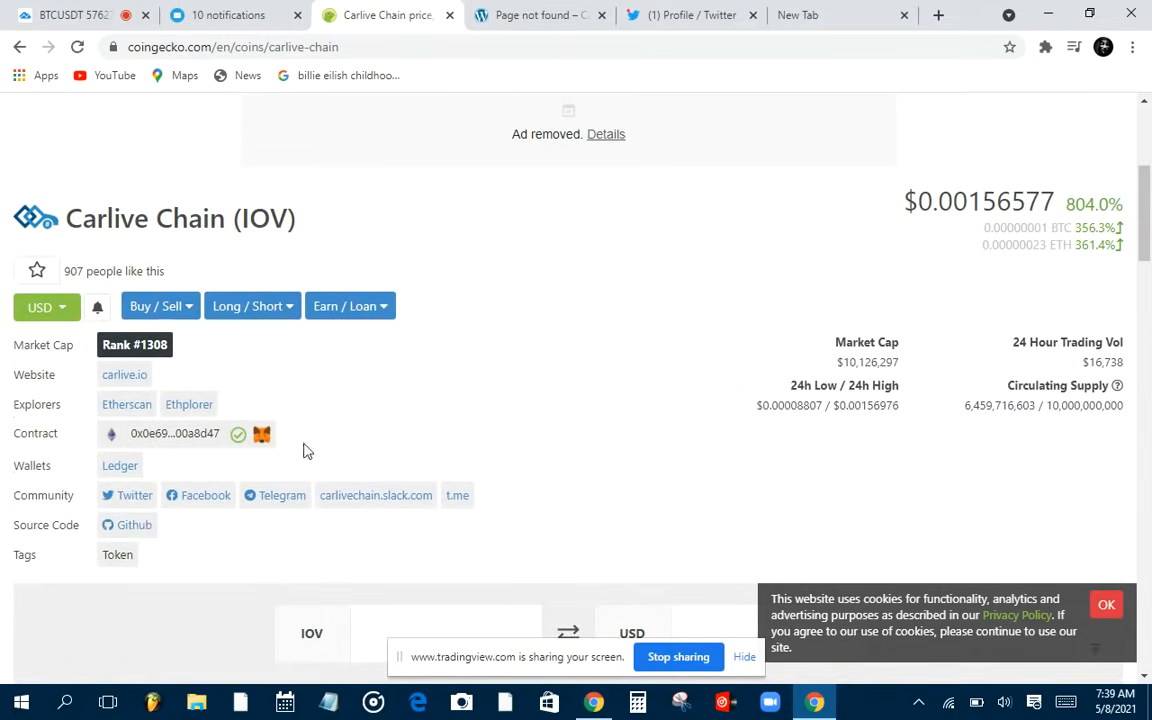
pyautogui.scroll(-3)
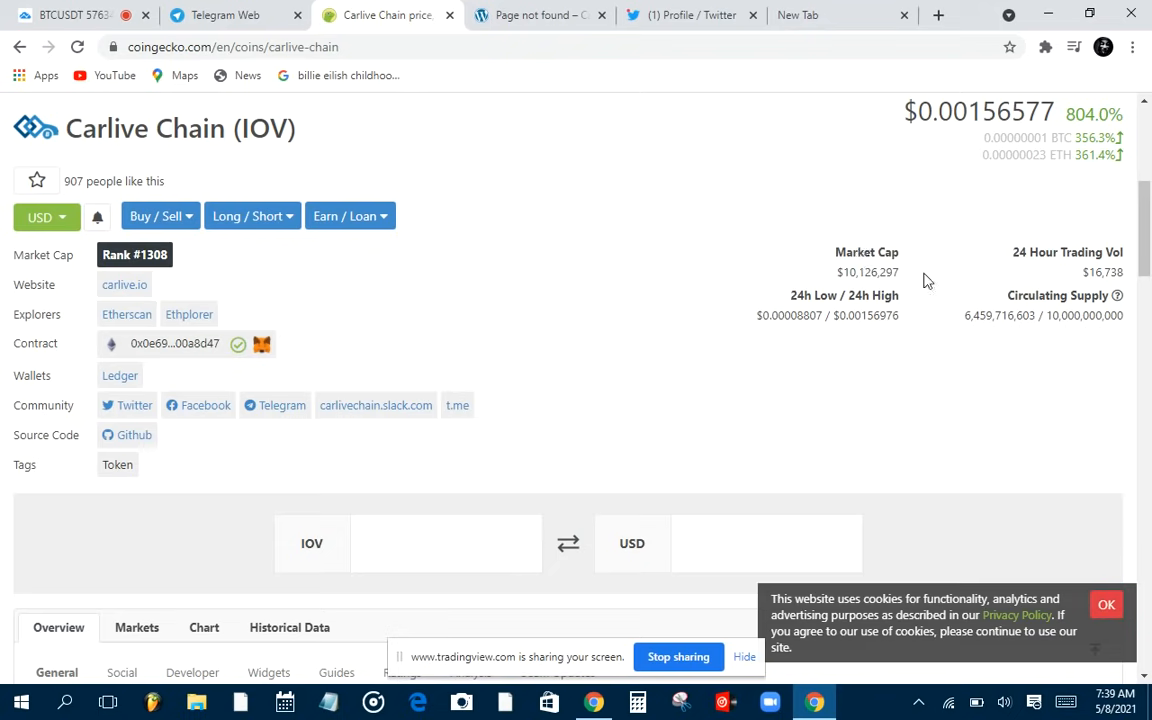
pyautogui.moveTo(858, 265)
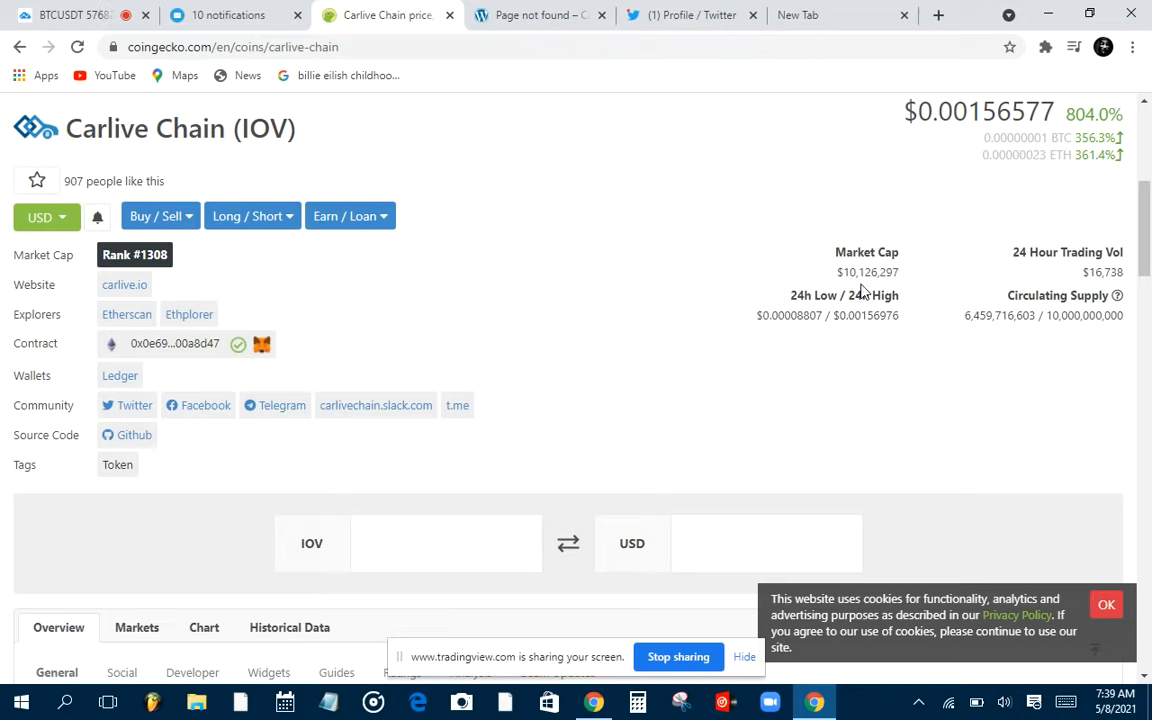
pyautogui.moveTo(860, 278)
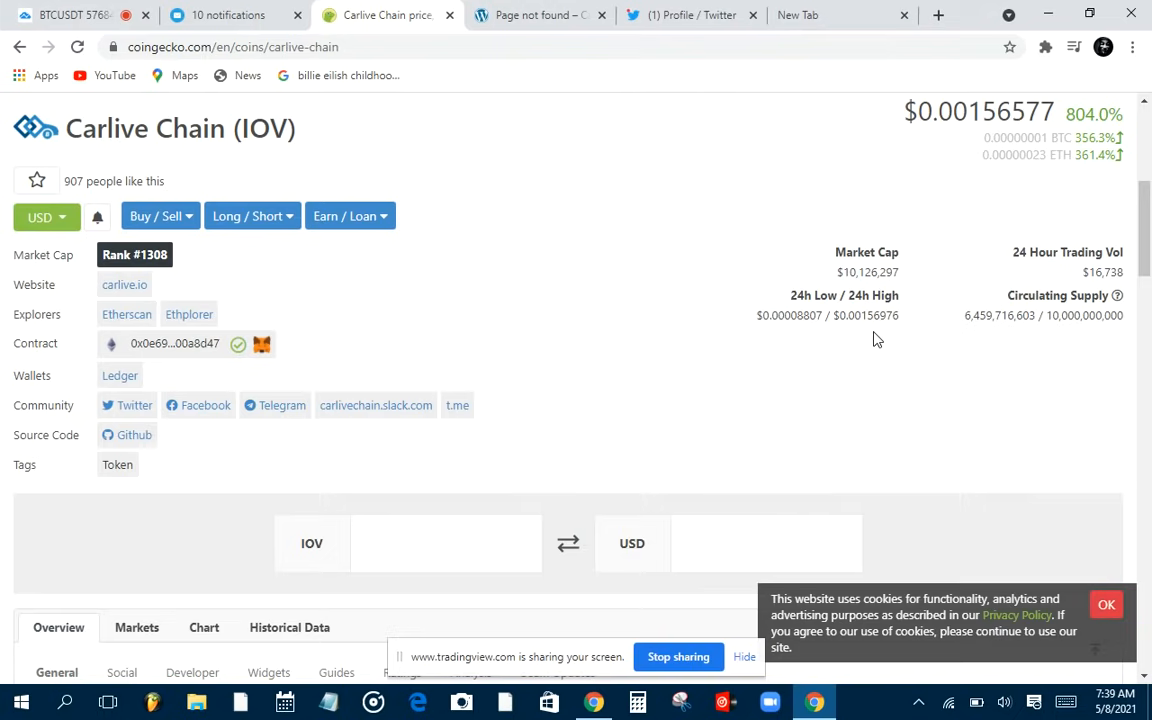
pyautogui.moveTo(849, 271)
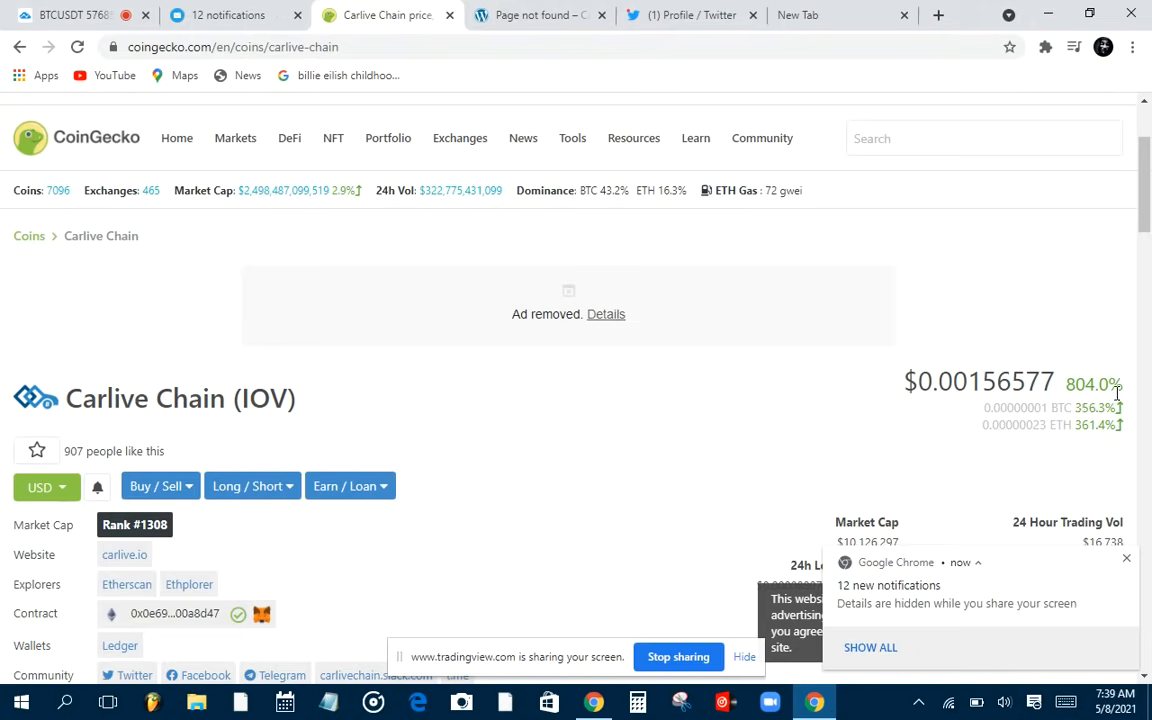
pyautogui.scroll(-3)
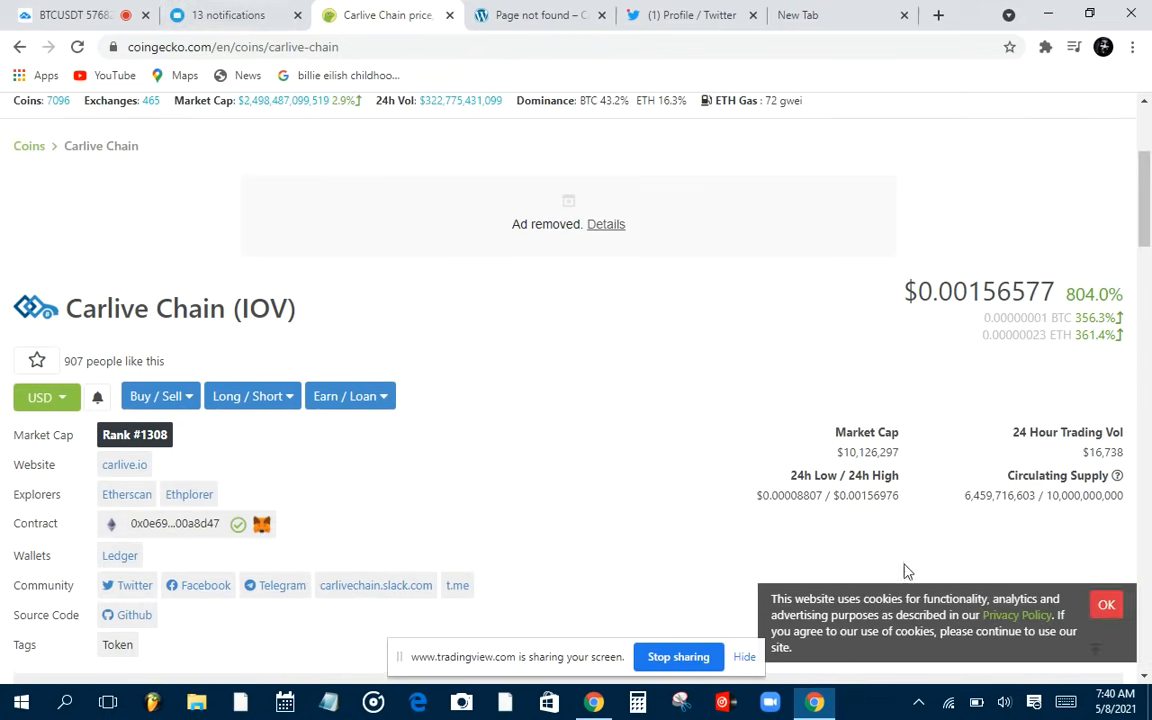
pyautogui.scroll(-3)
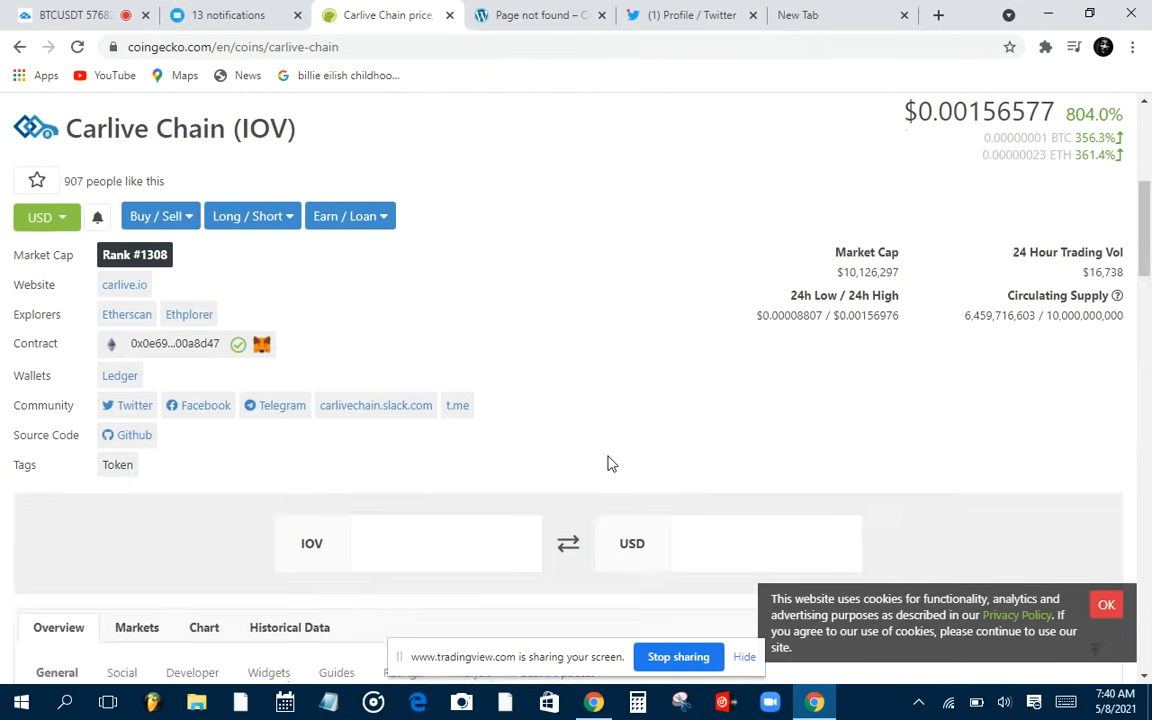
pyautogui.scroll(-3)
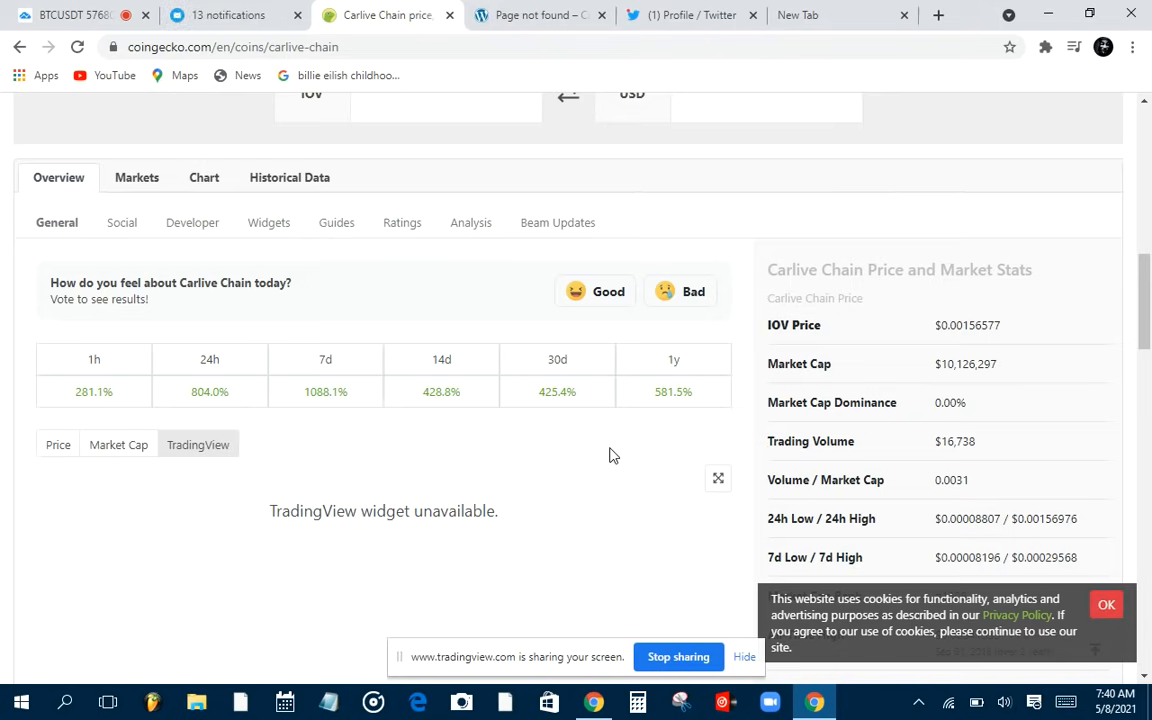
pyautogui.moveTo(686, 406)
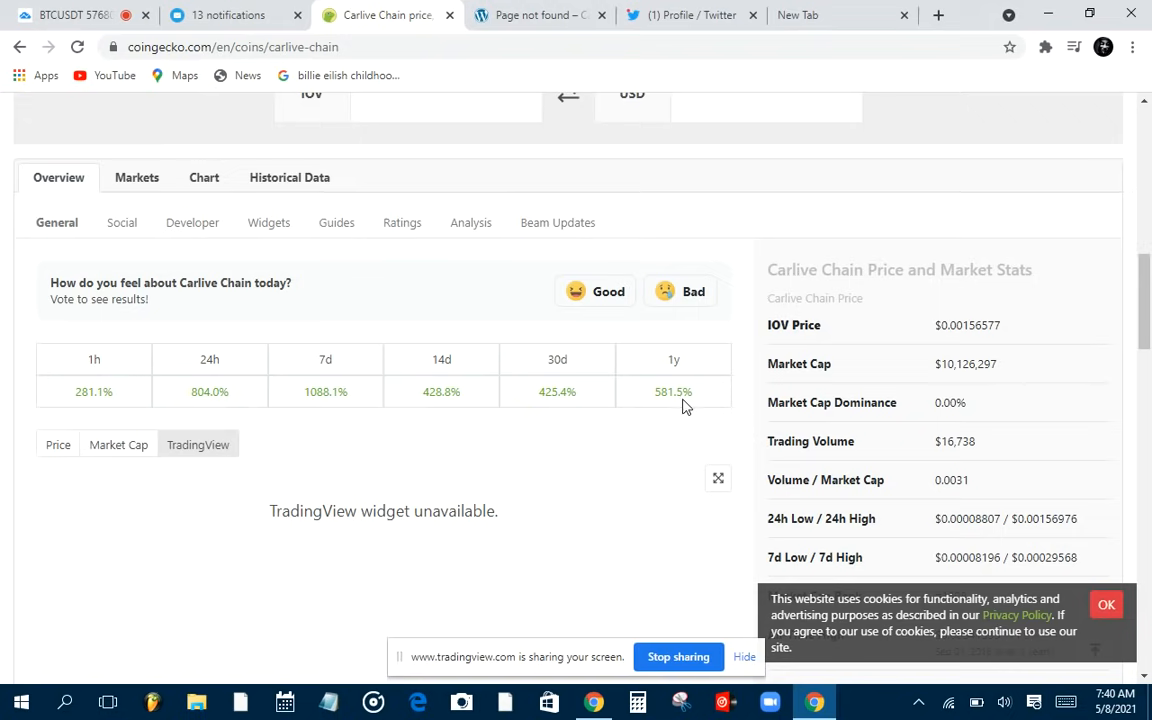
pyautogui.scroll(-3)
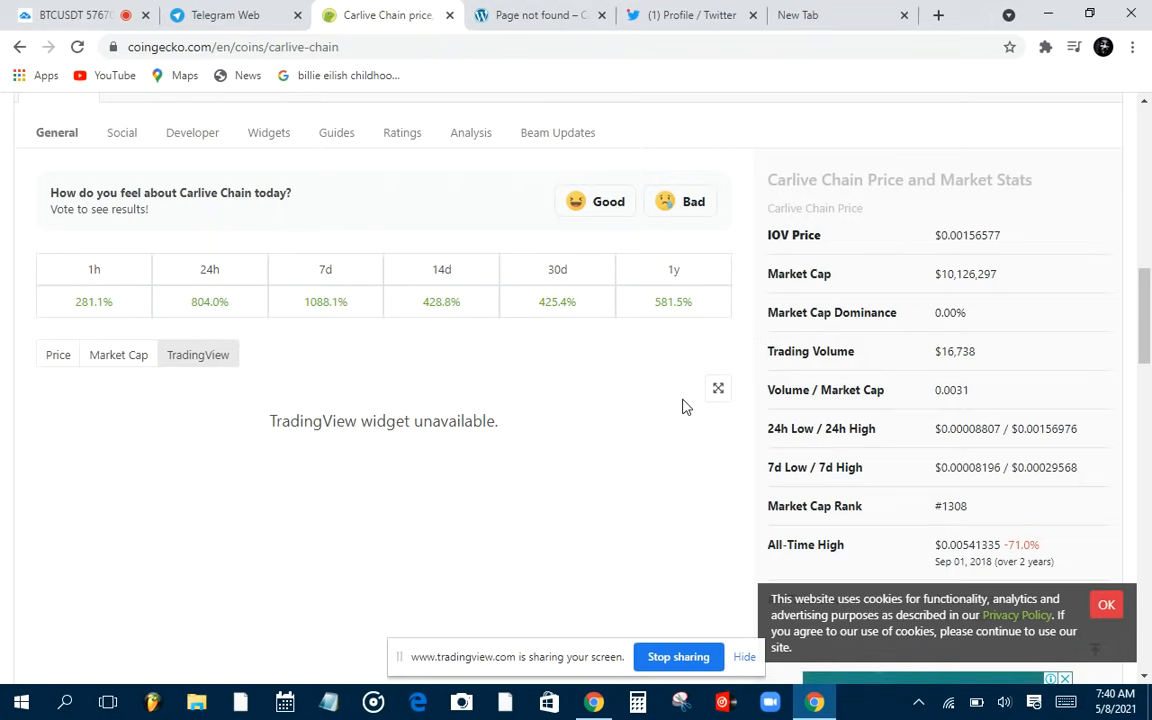
pyautogui.scroll(-3)
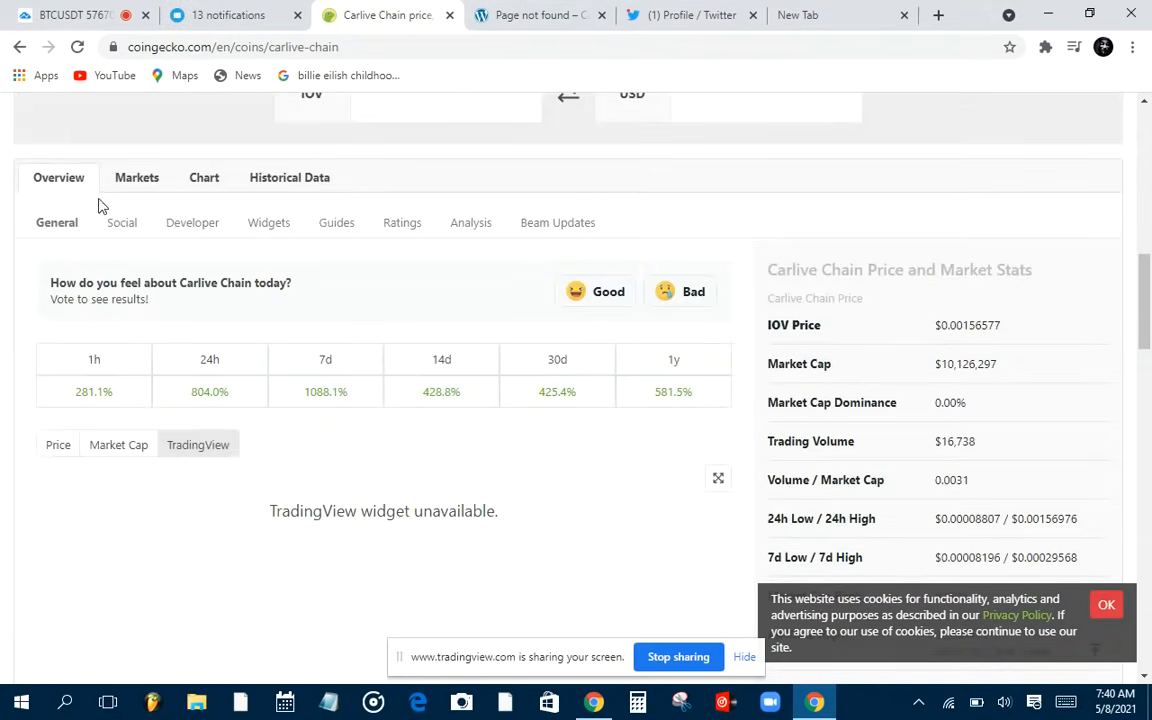
pyautogui.scroll(-3)
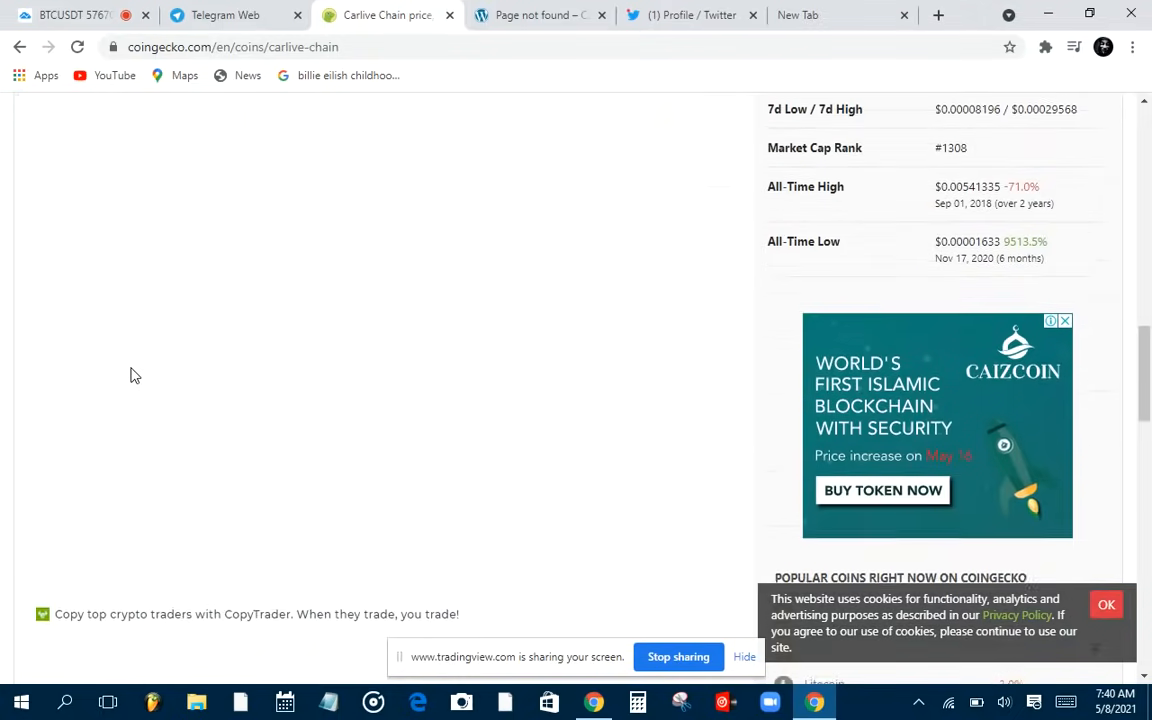
# Set the Carlive Chain chart to 30 days, review the About section, then return to the top.
pyautogui.scroll(3)
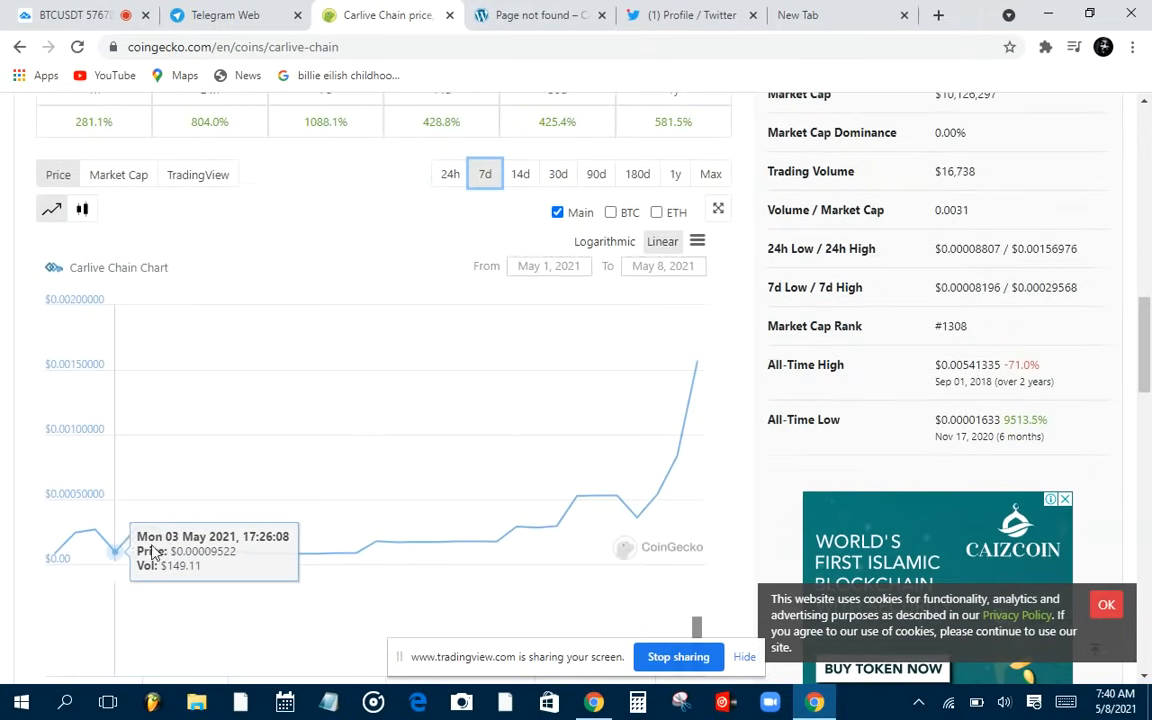
pyautogui.moveTo(694, 420)
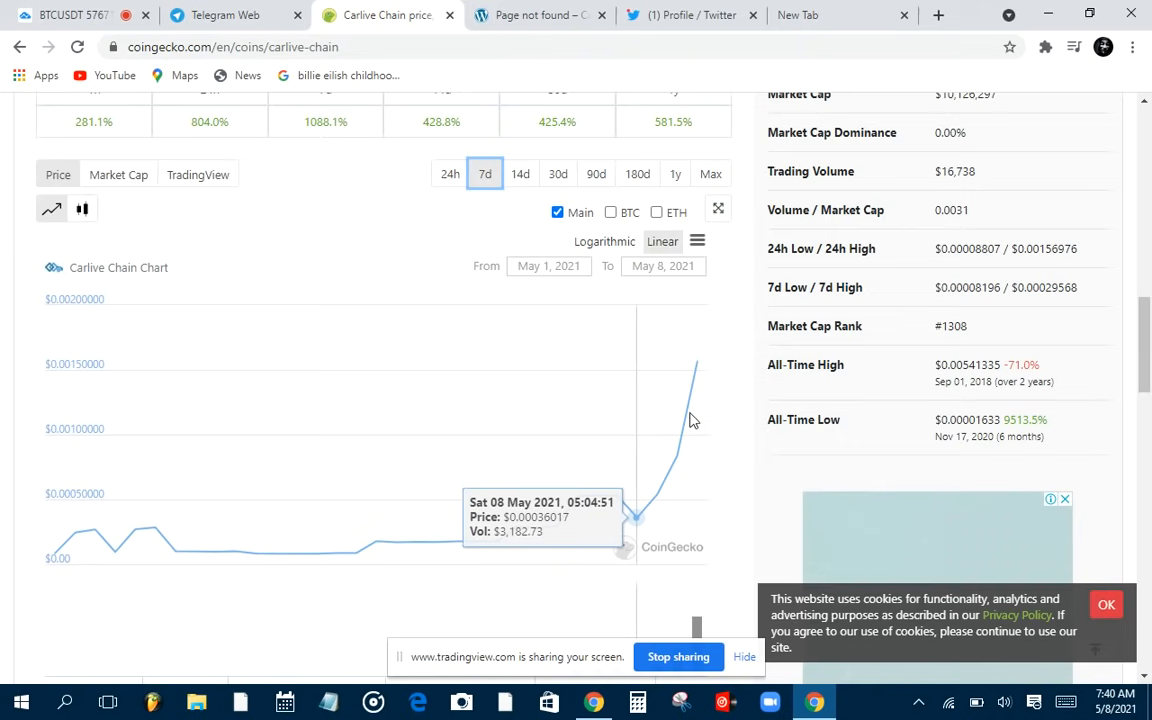
pyautogui.moveTo(532, 240)
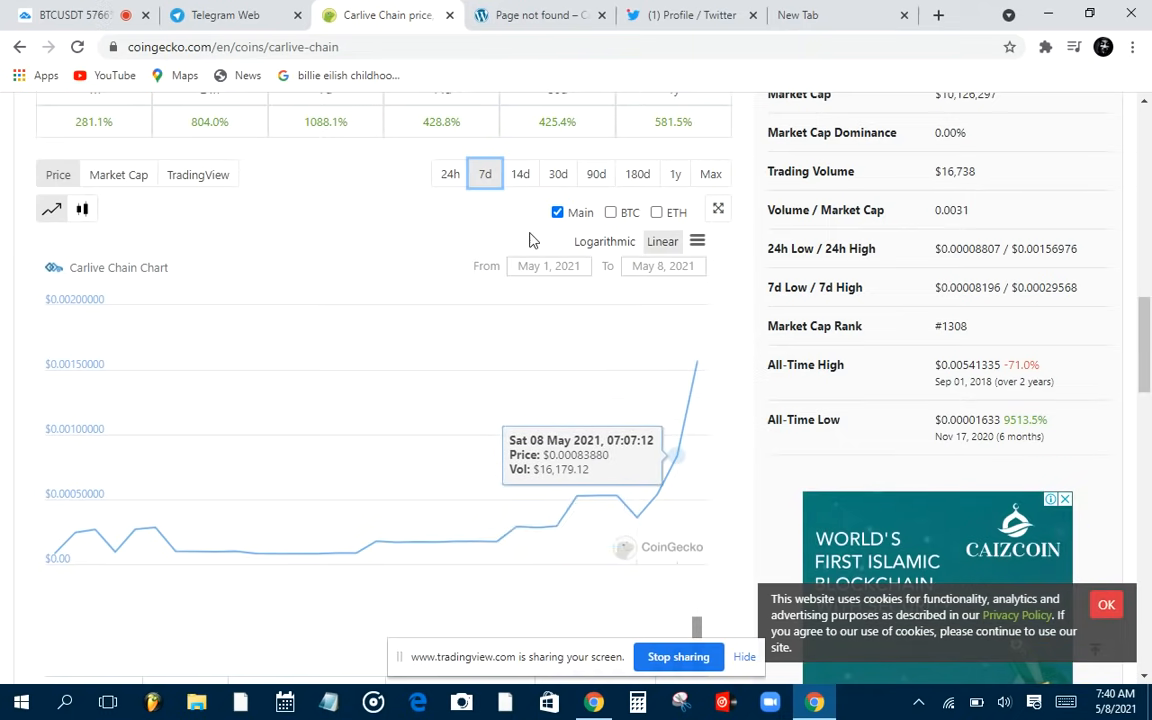
pyautogui.click(520, 173)
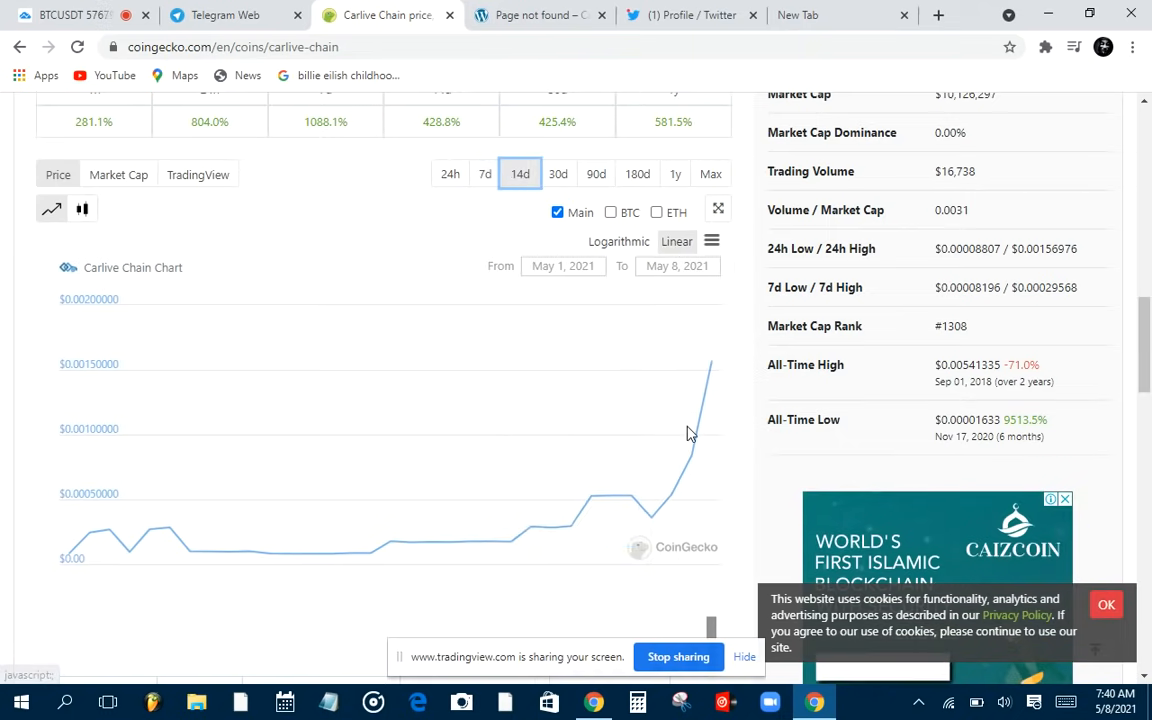
pyautogui.click(558, 173)
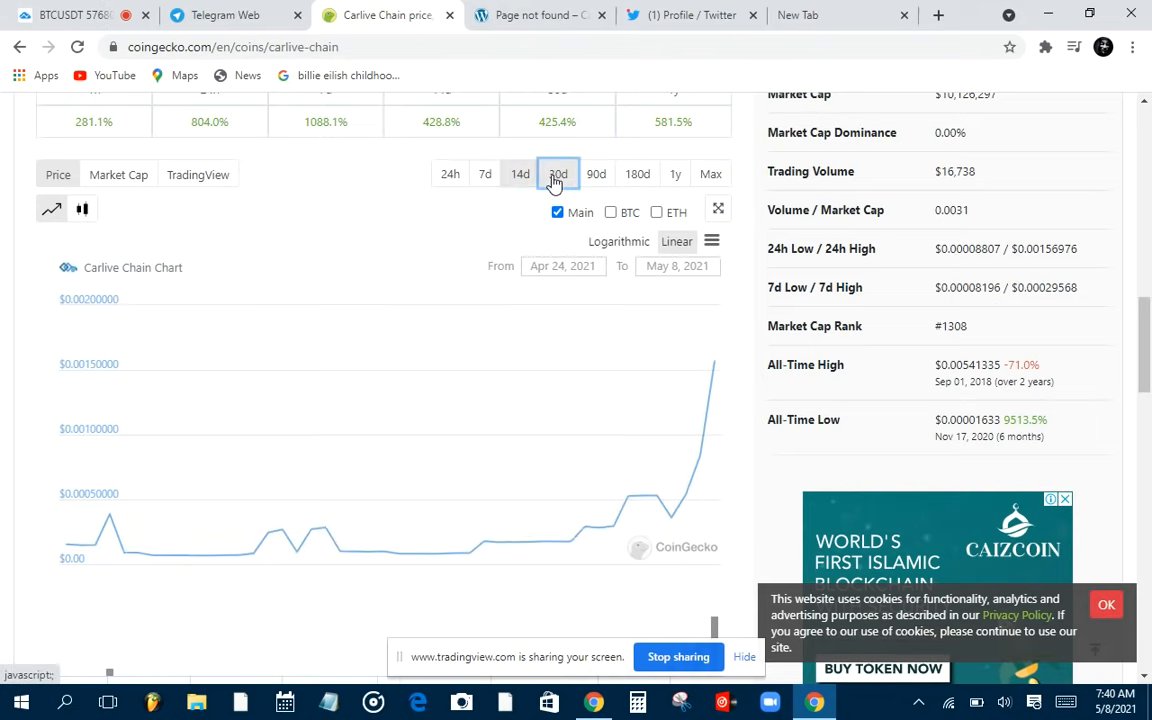
pyautogui.scroll(-3)
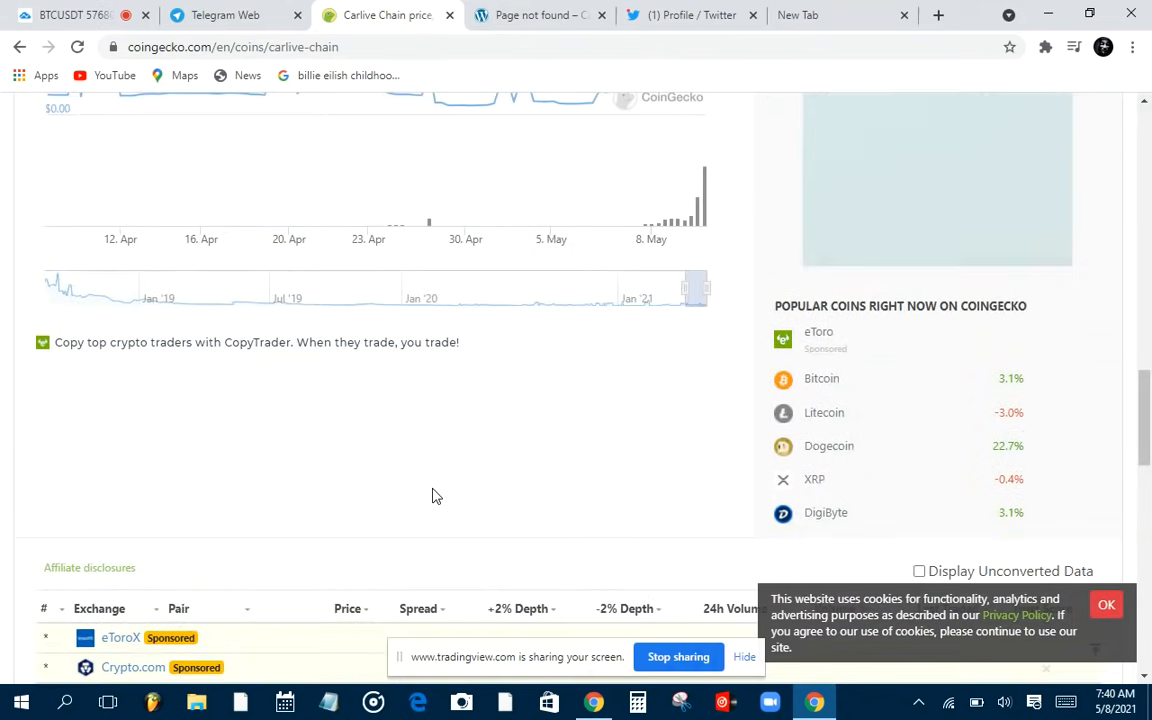
pyautogui.scroll(-3)
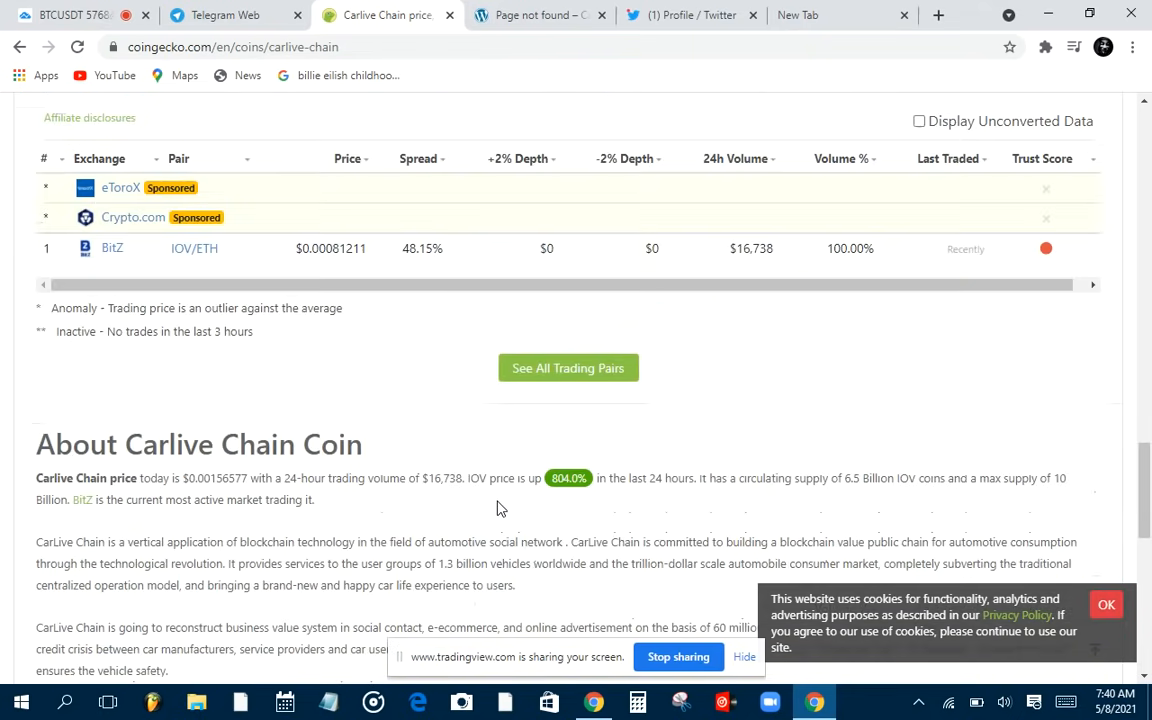
pyautogui.scroll(-3)
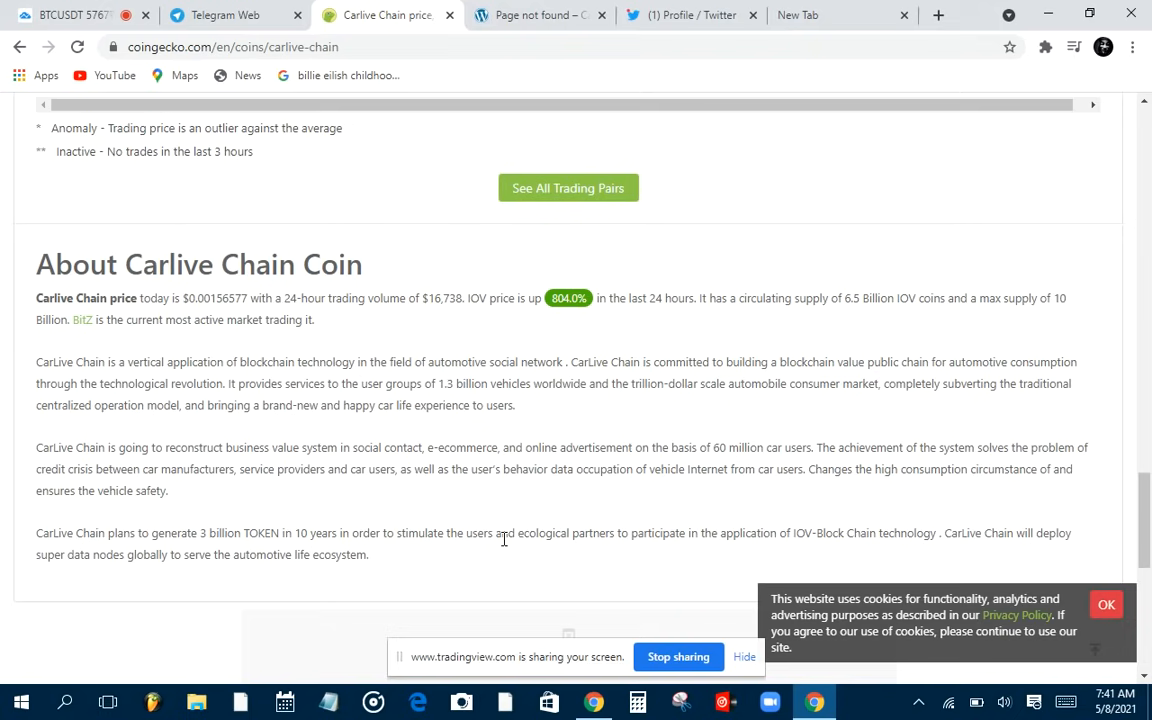
pyautogui.scroll(3)
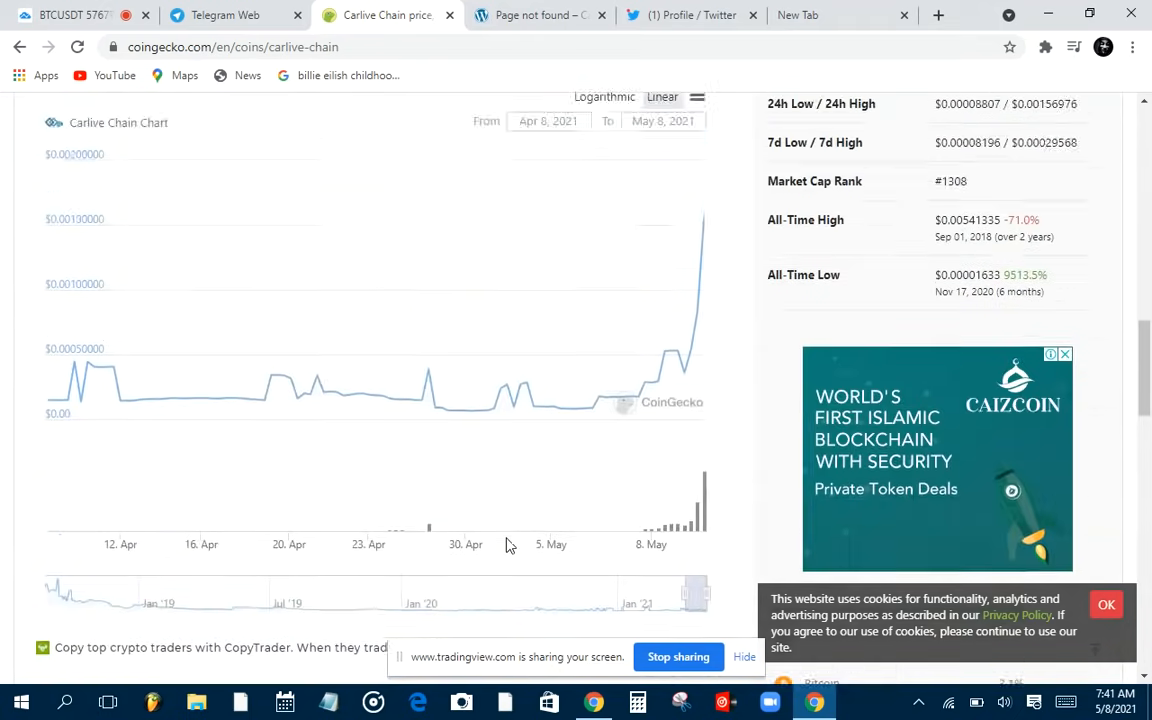
pyautogui.scroll(3)
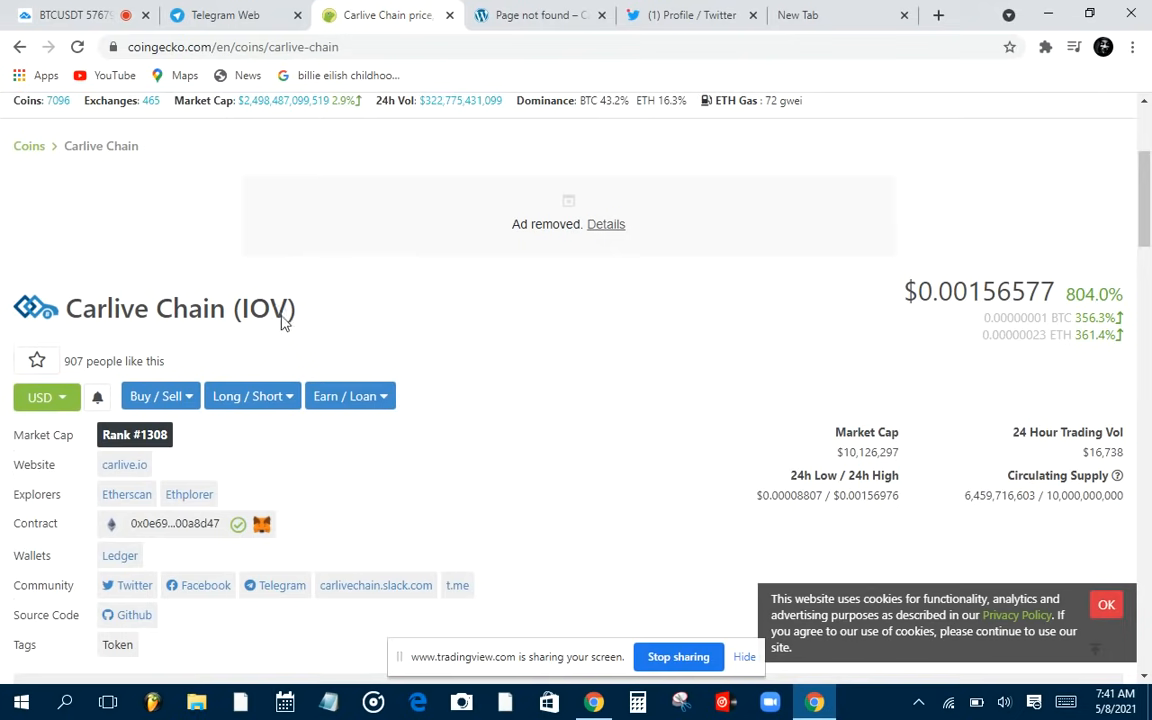
# Open the Carlivechainofficial_en Telegram group and read the admin's ETH deposit message.
pyautogui.click(235, 15)
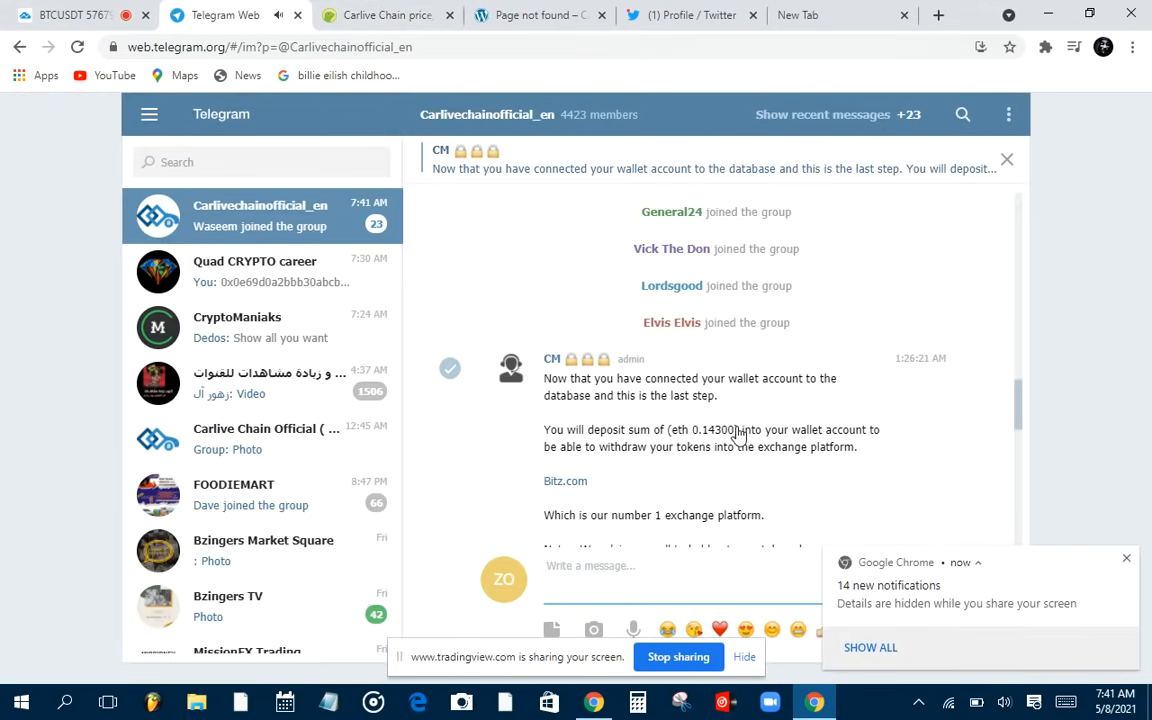
pyautogui.moveTo(900, 270)
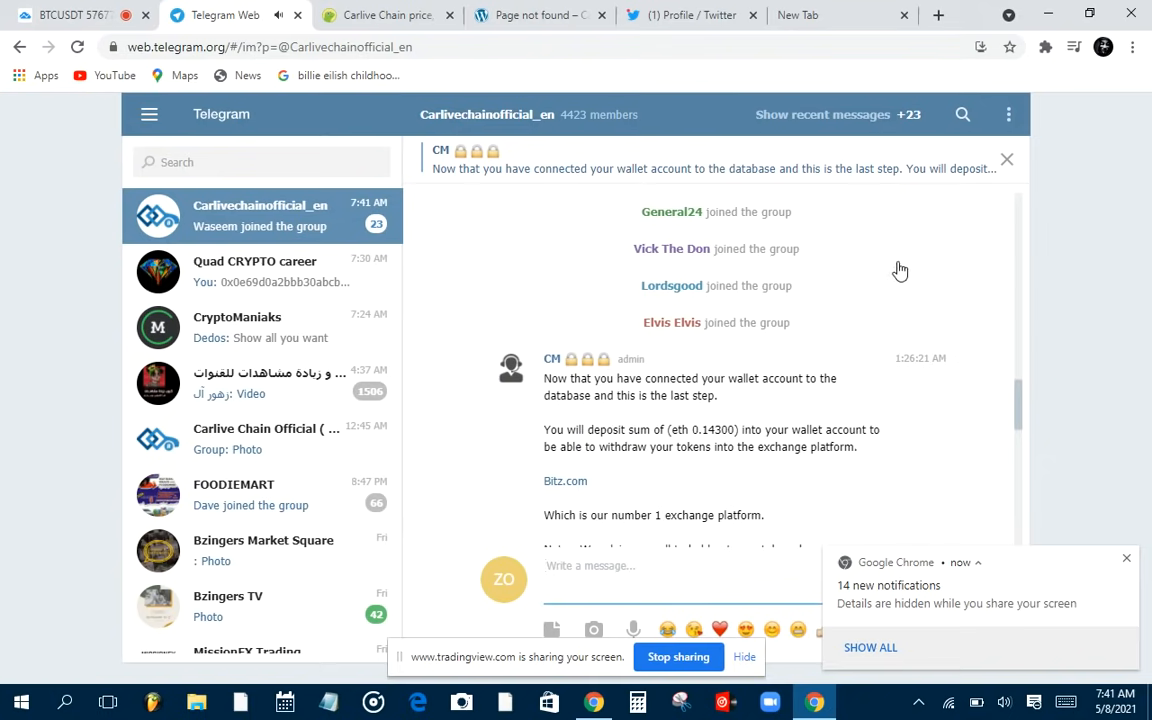
pyautogui.moveTo(830, 190)
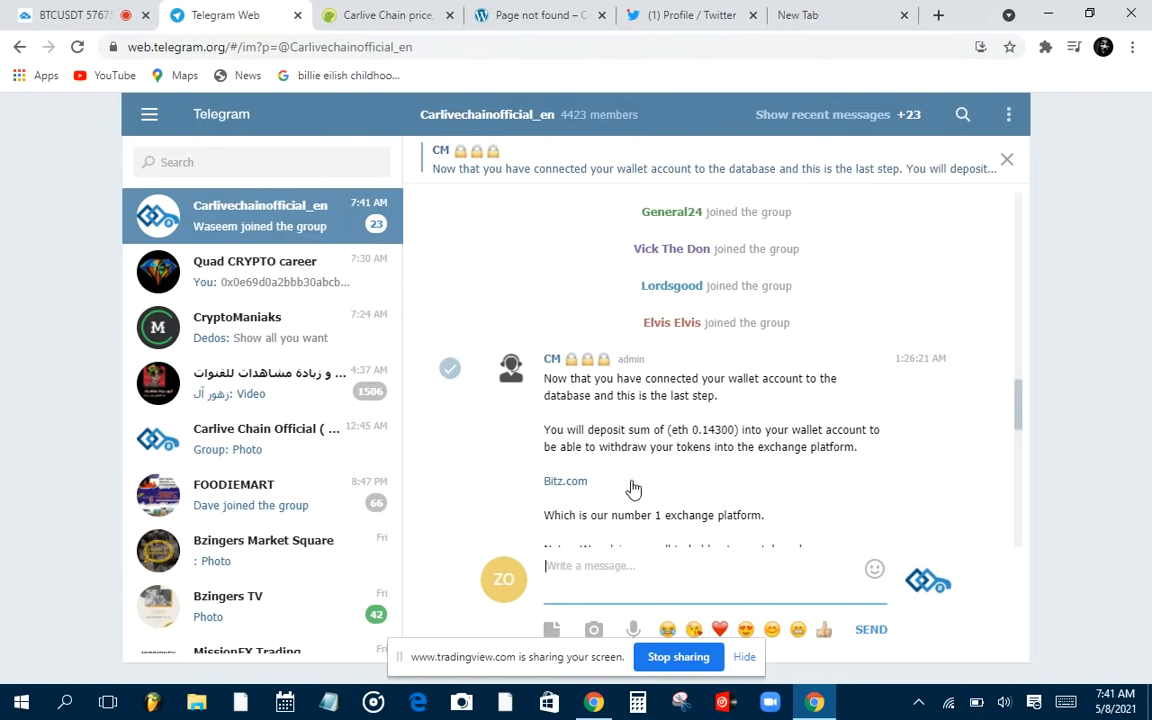
pyautogui.moveTo(816, 366)
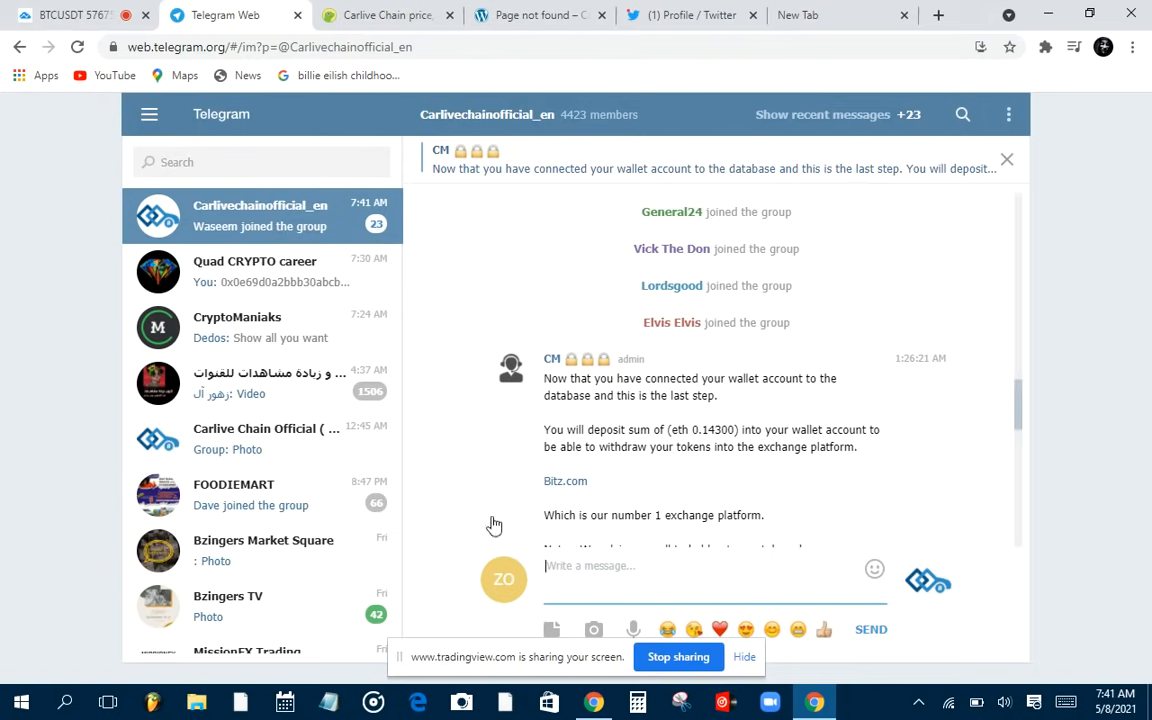
pyautogui.moveTo(612, 263)
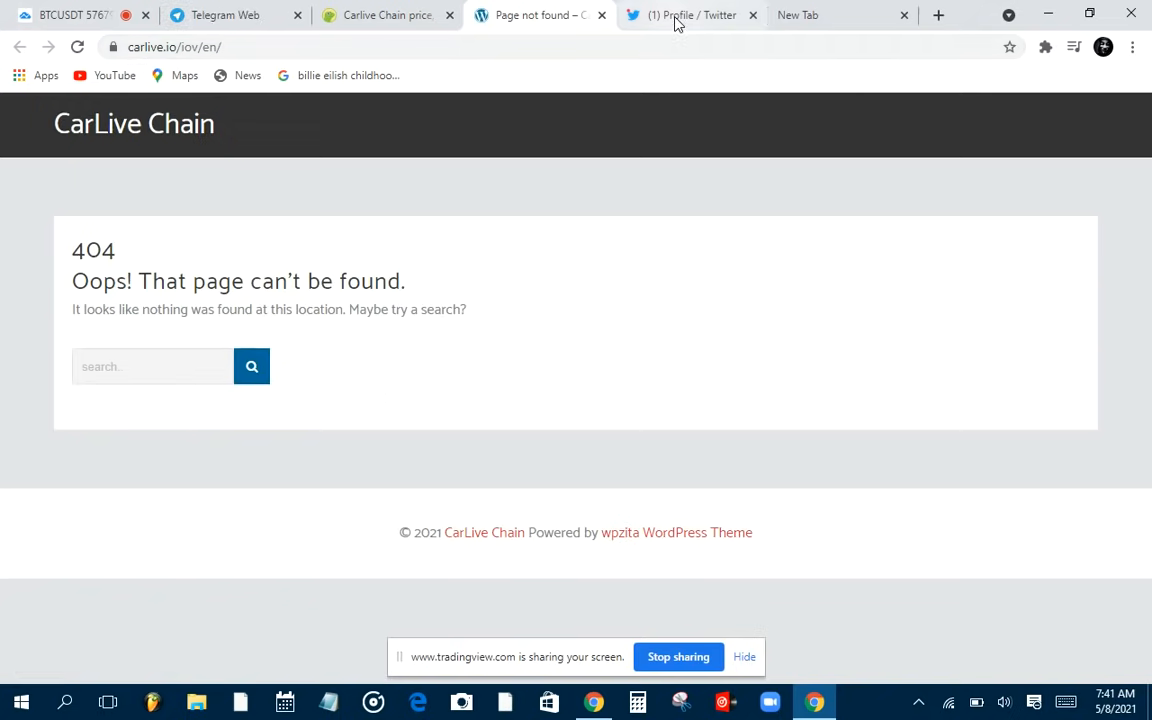
pyautogui.click(690, 15)
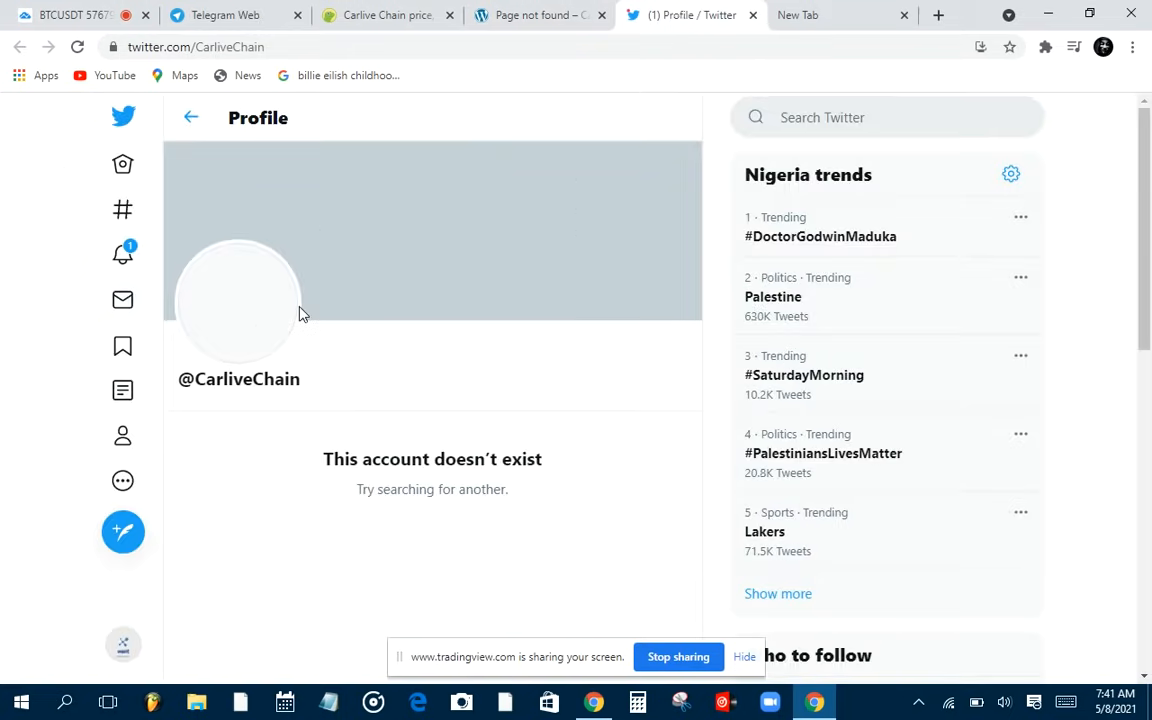
pyautogui.moveTo(245, 506)
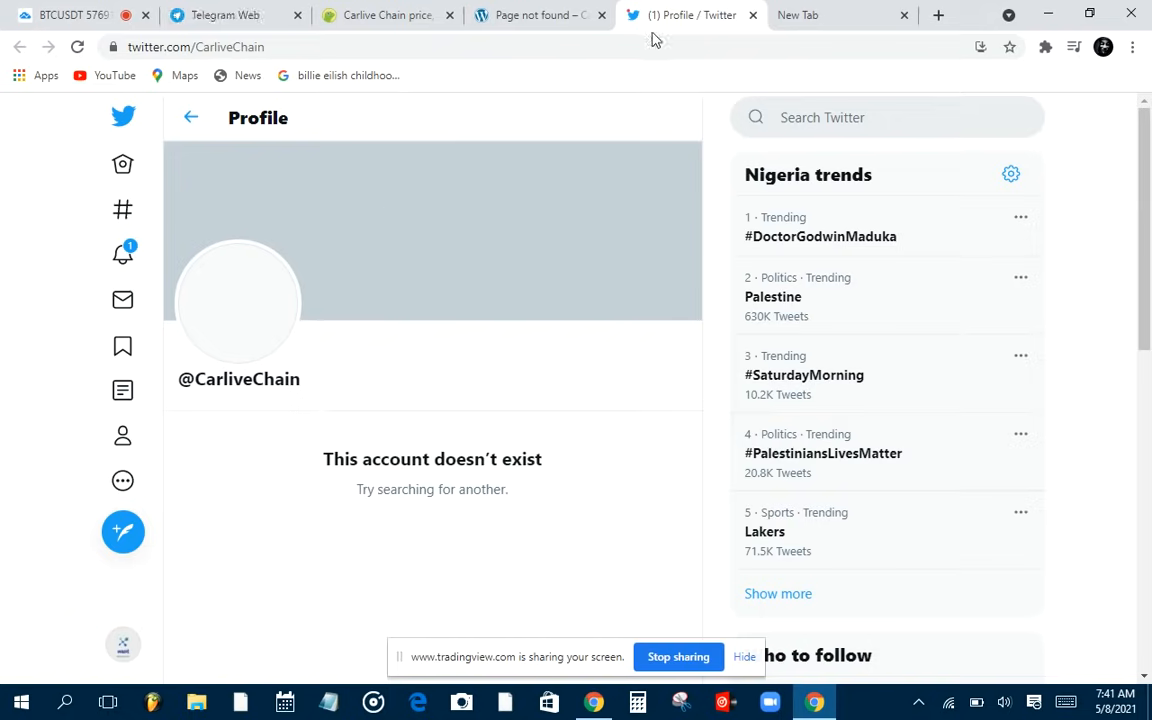
pyautogui.moveTo(660, 25)
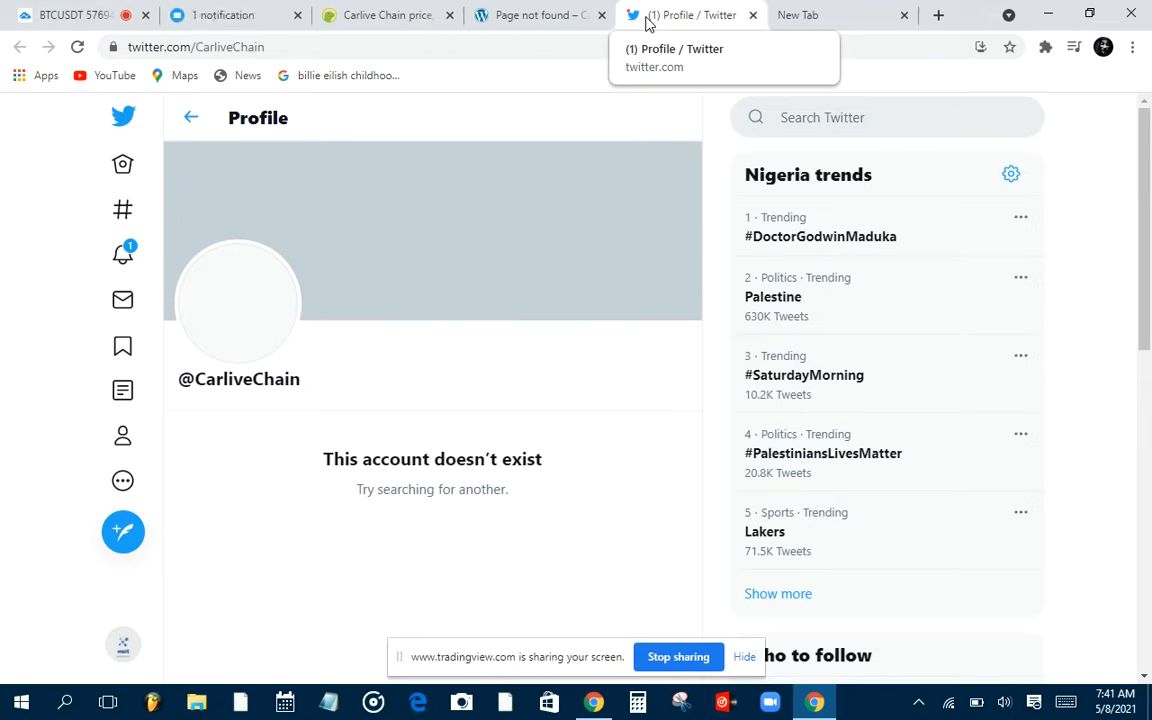
pyautogui.moveTo(647, 72)
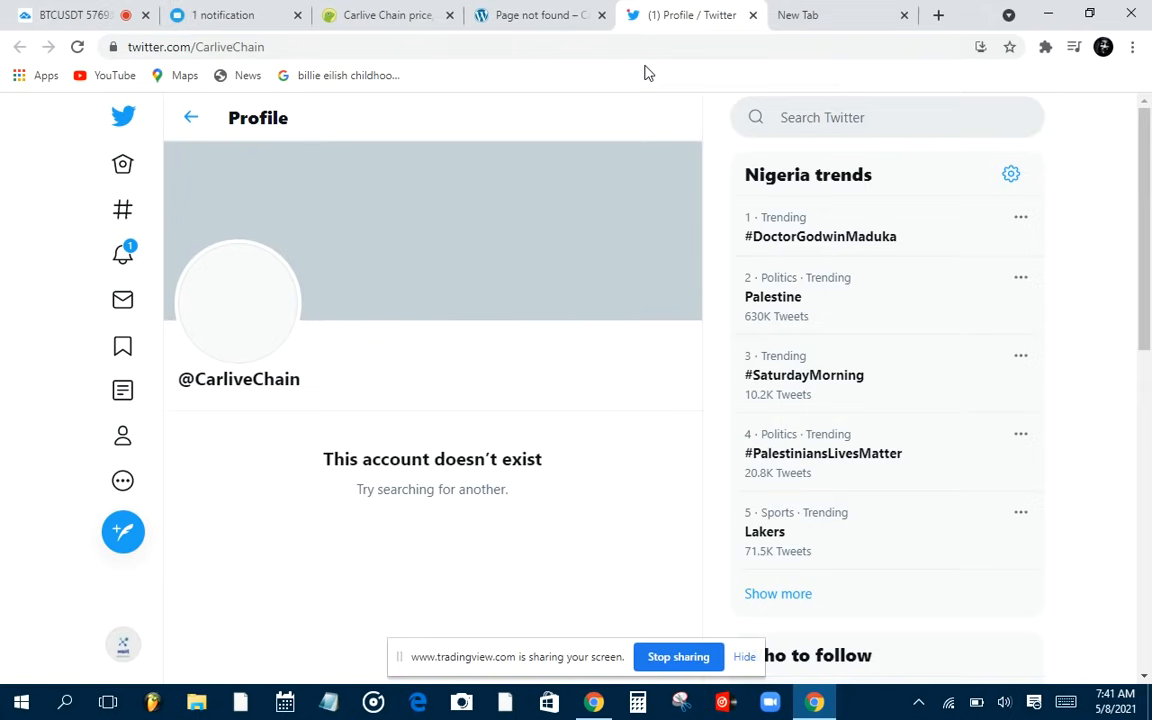
pyautogui.moveTo(350, 249)
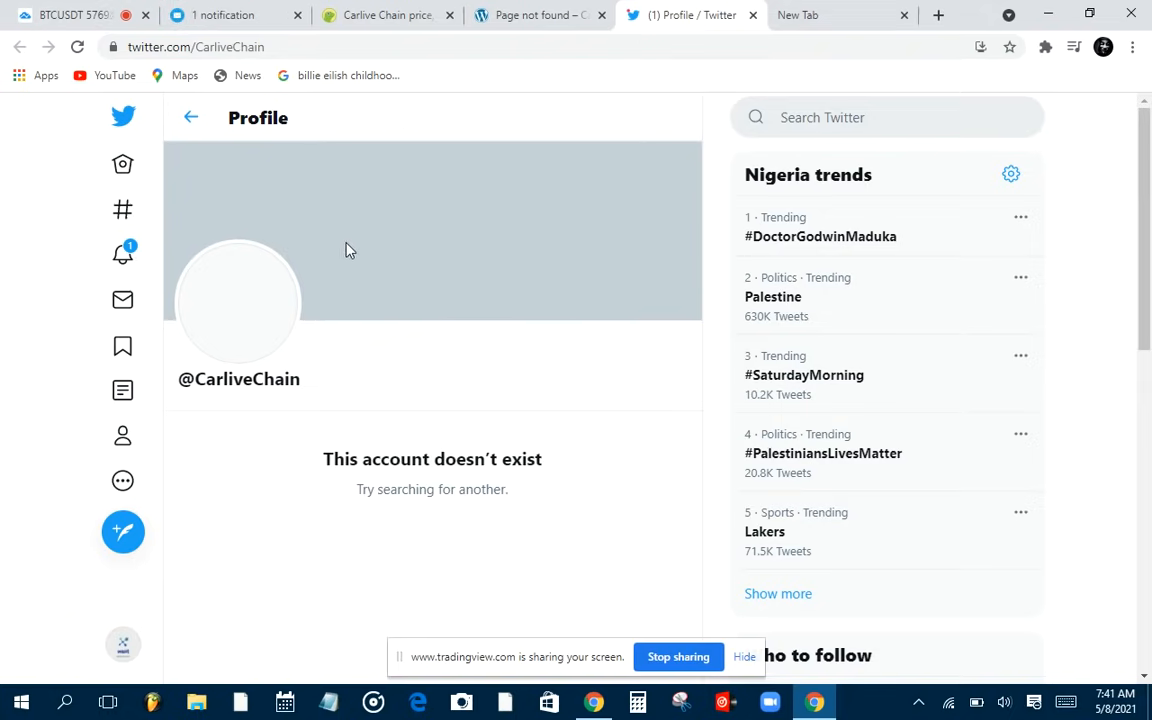
pyautogui.moveTo(235, 14)
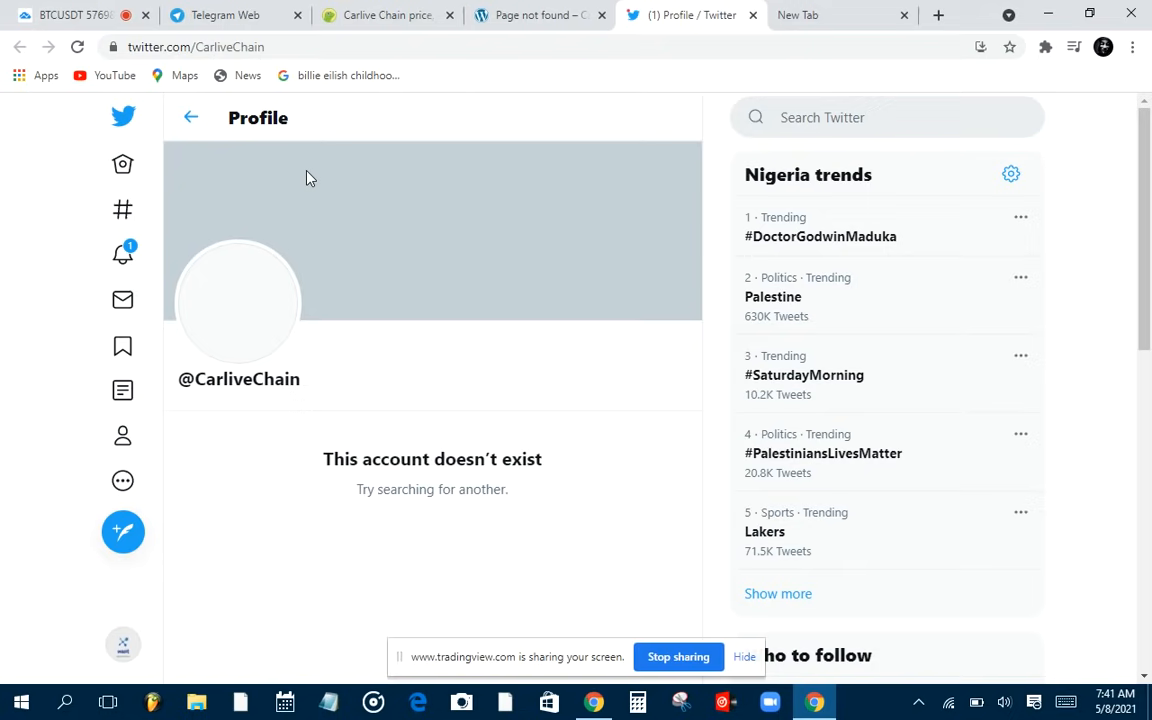
# Return to the Carlivechainofficial_en group to read the admin's 0.143 ETH deposit request.
pyautogui.click(235, 15)
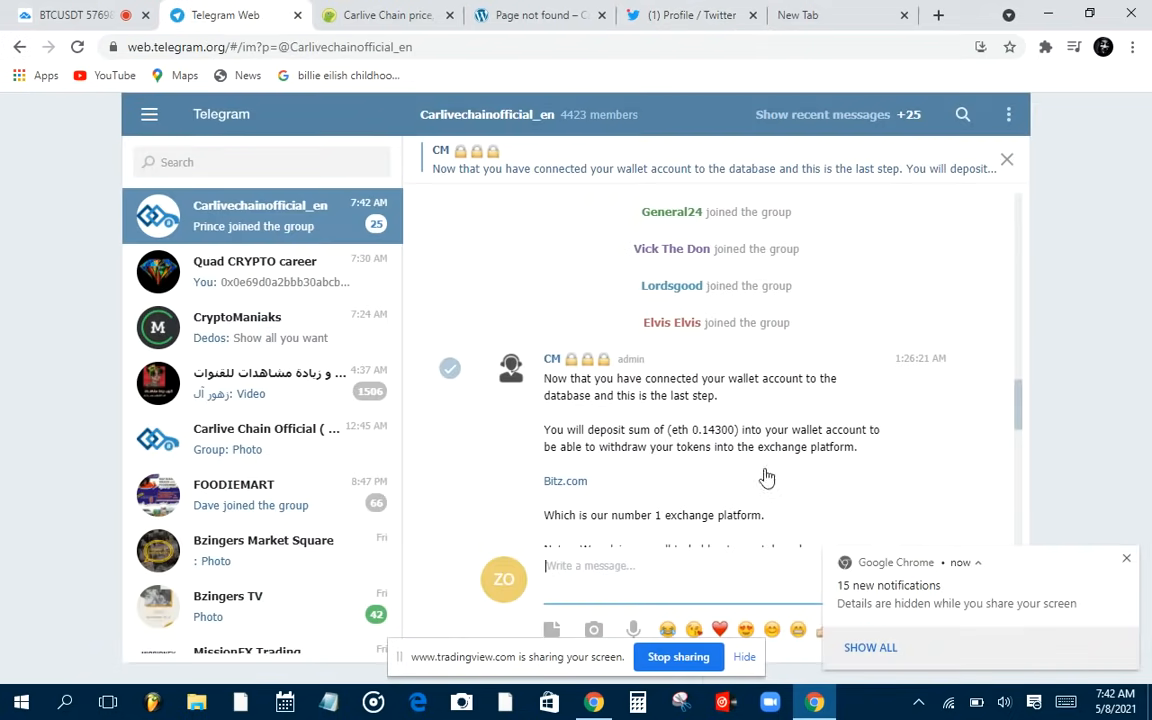
pyautogui.moveTo(764, 462)
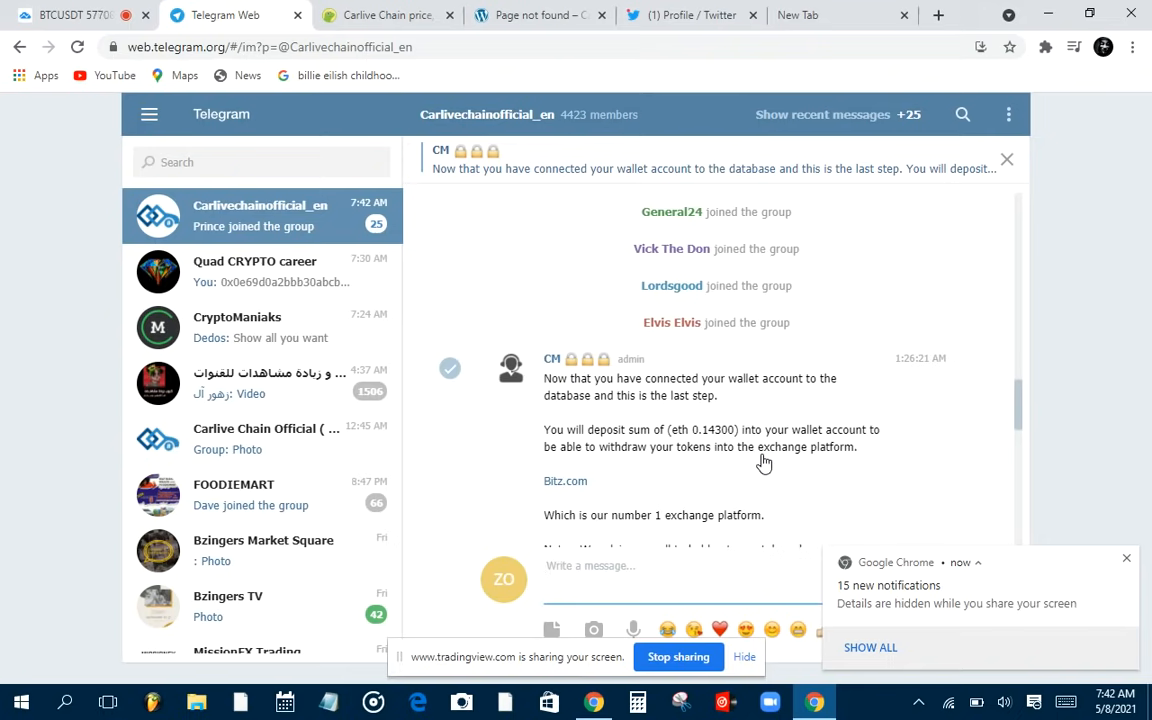
pyautogui.moveTo(633, 171)
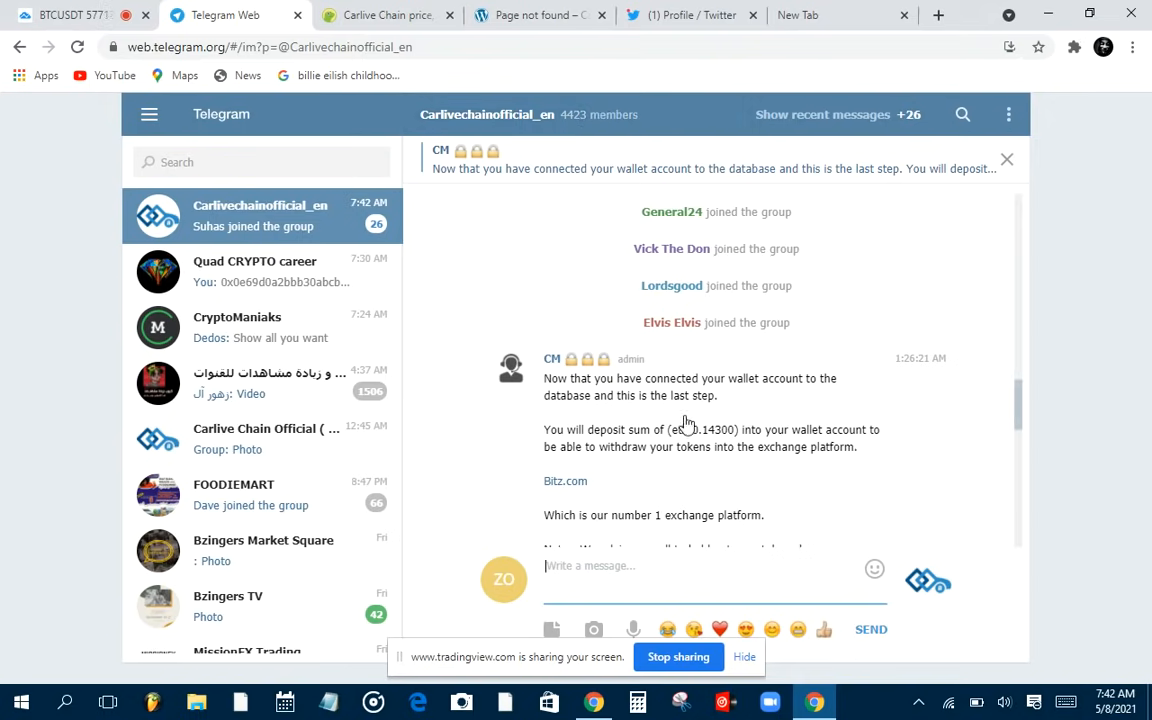
pyautogui.moveTo(491, 514)
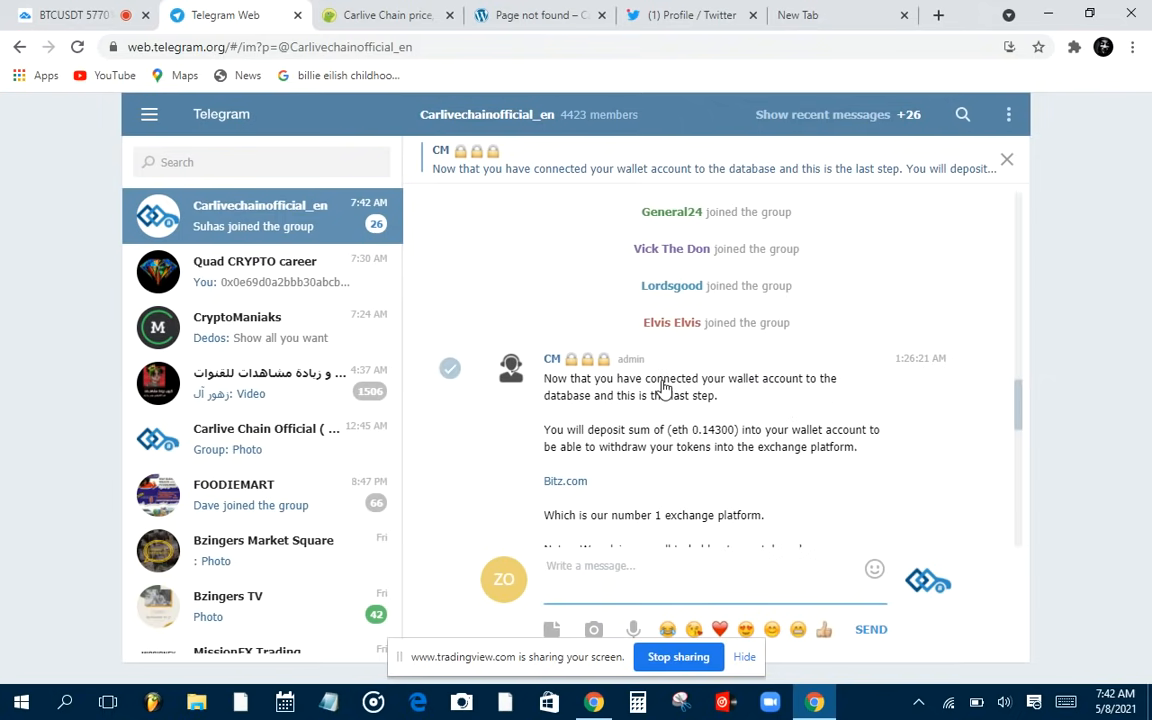
pyautogui.moveTo(567, 377)
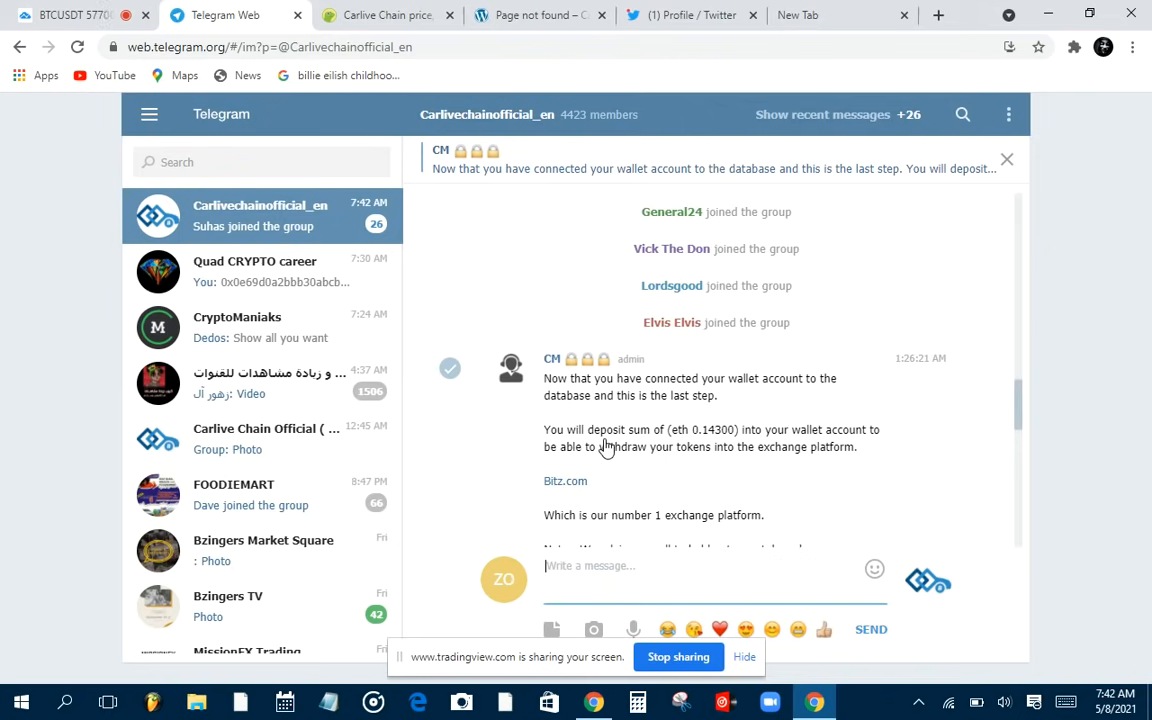
pyautogui.moveTo(675, 438)
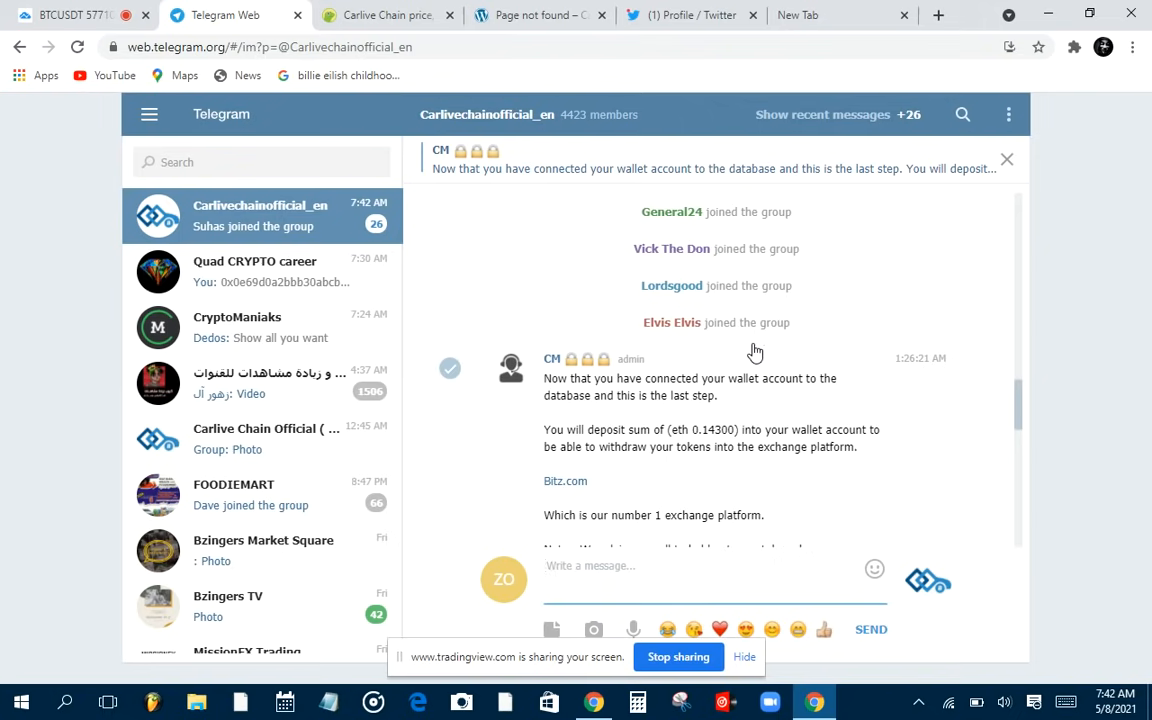
pyautogui.moveTo(746, 373)
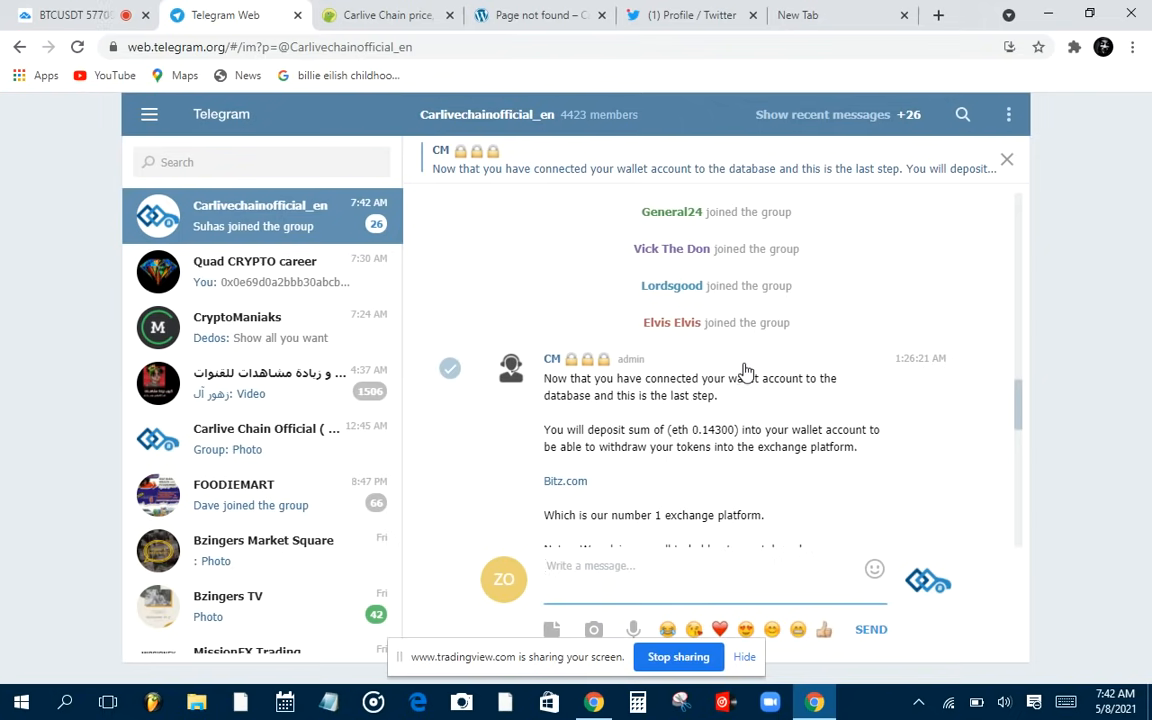
pyautogui.moveTo(697, 189)
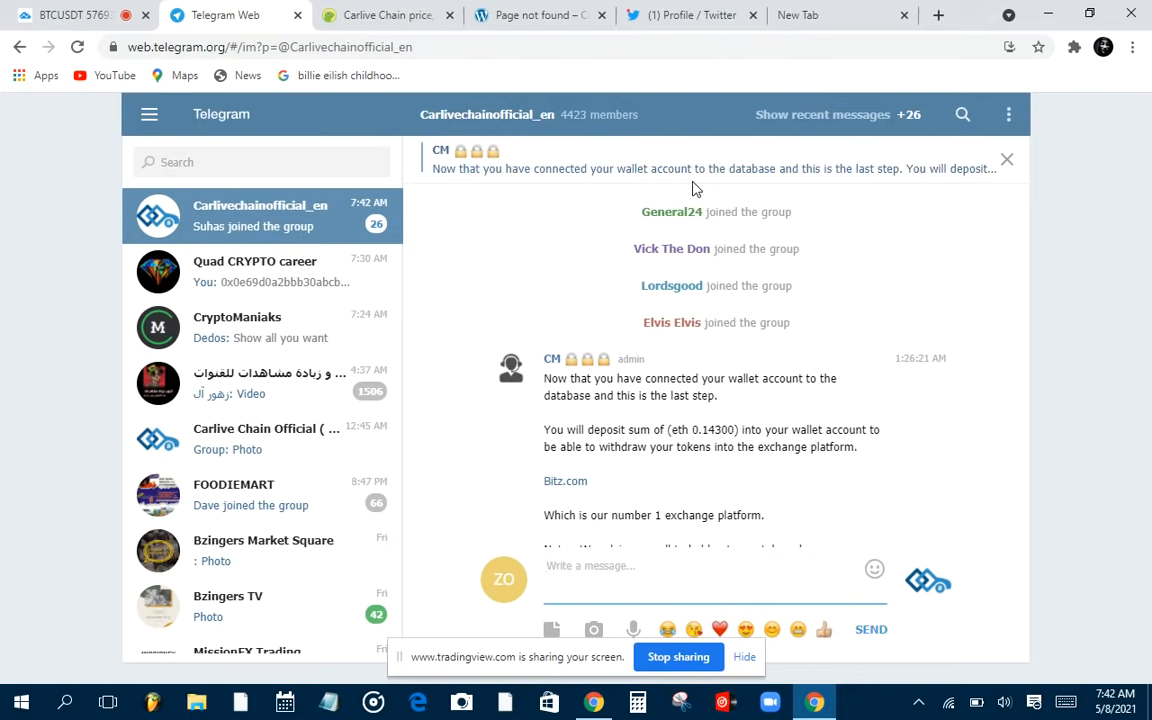
pyautogui.moveTo(635, 55)
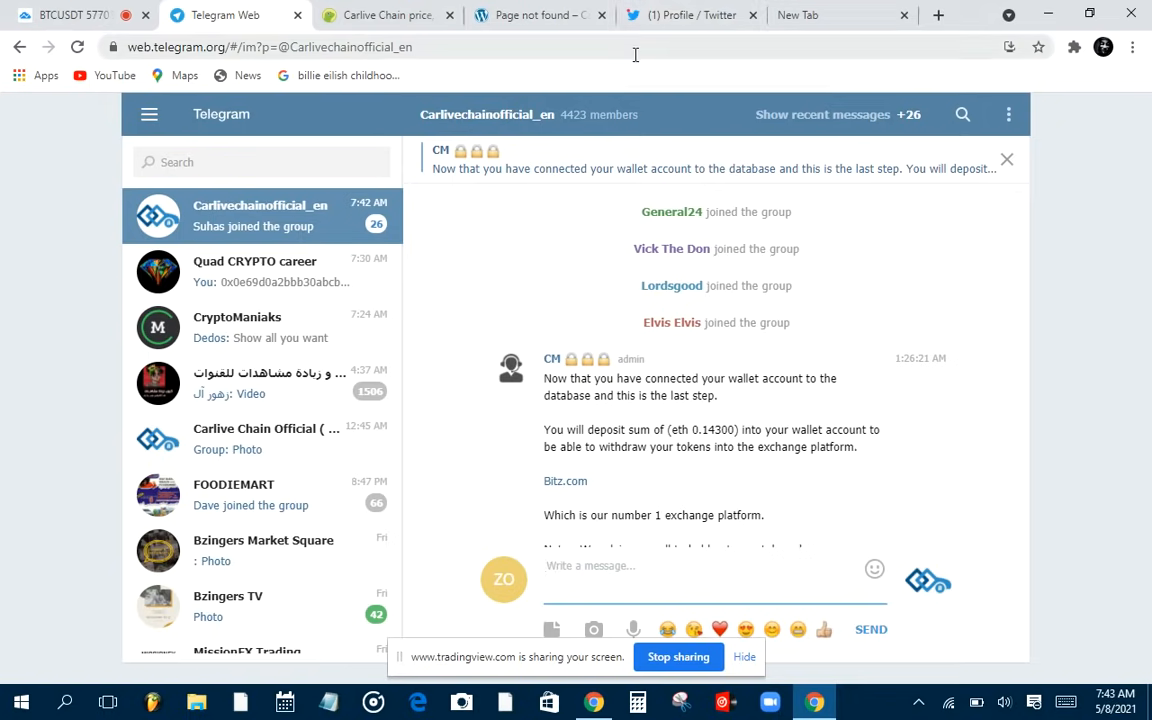
pyautogui.click(388, 15)
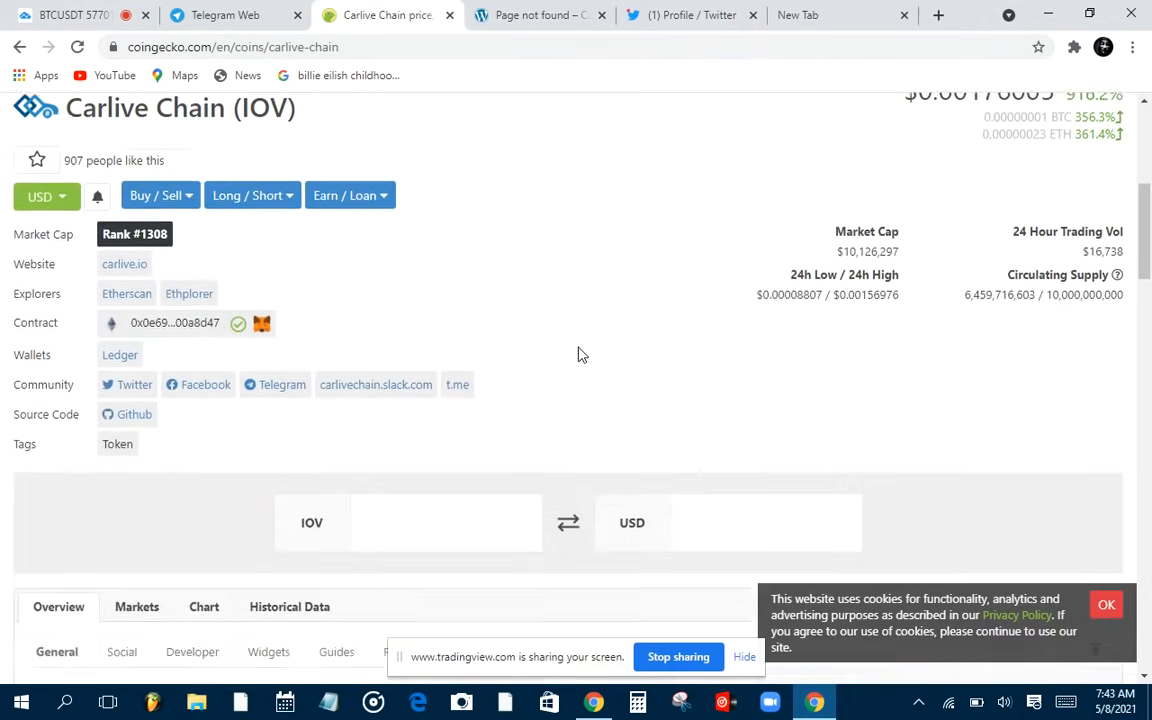
pyautogui.scroll(-3)
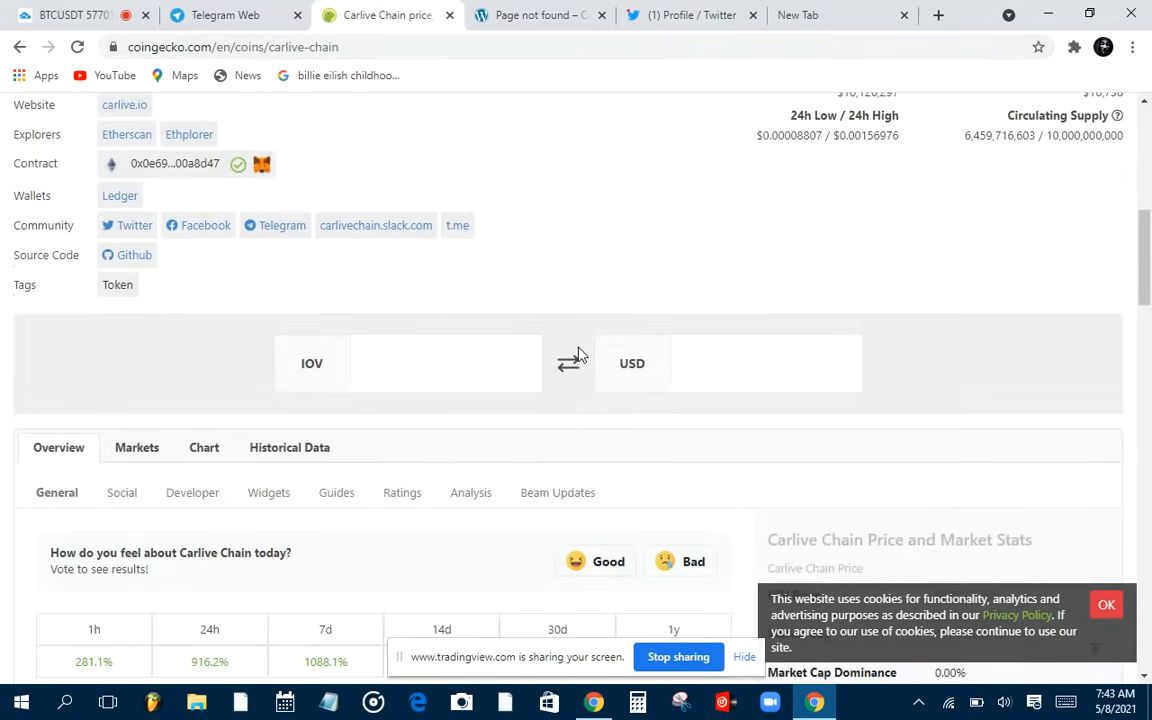
pyautogui.scroll(-3)
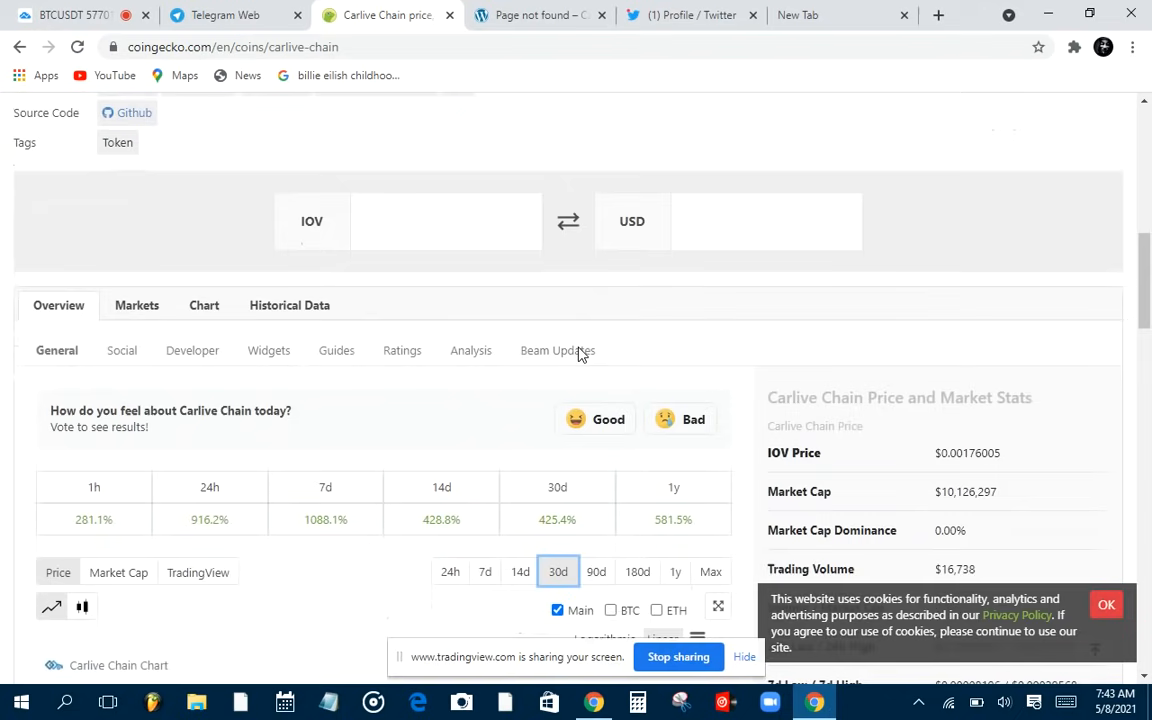
pyautogui.scroll(-3)
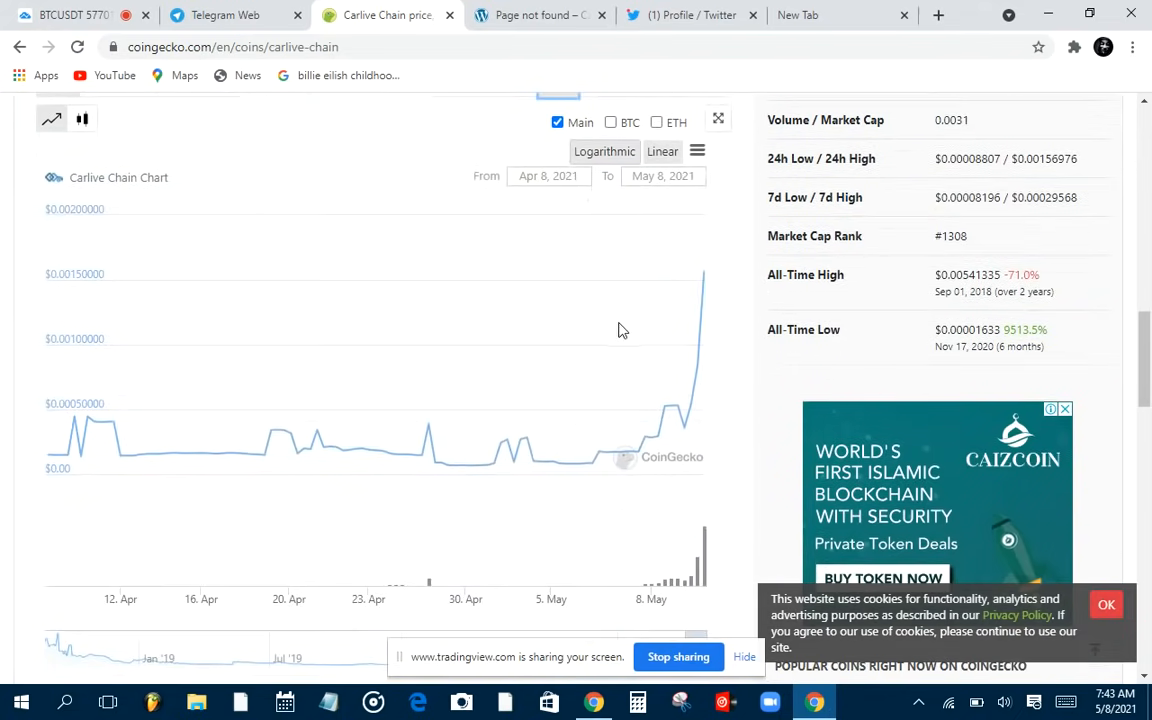
pyautogui.moveTo(688, 288)
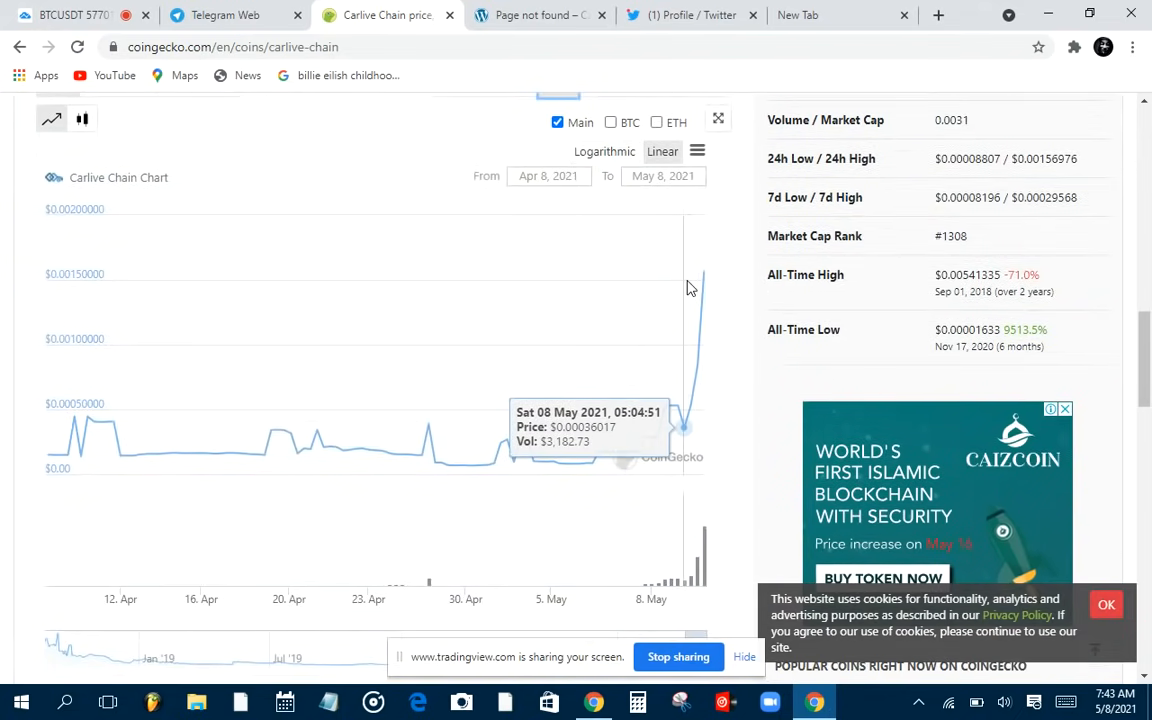
pyautogui.moveTo(730, 343)
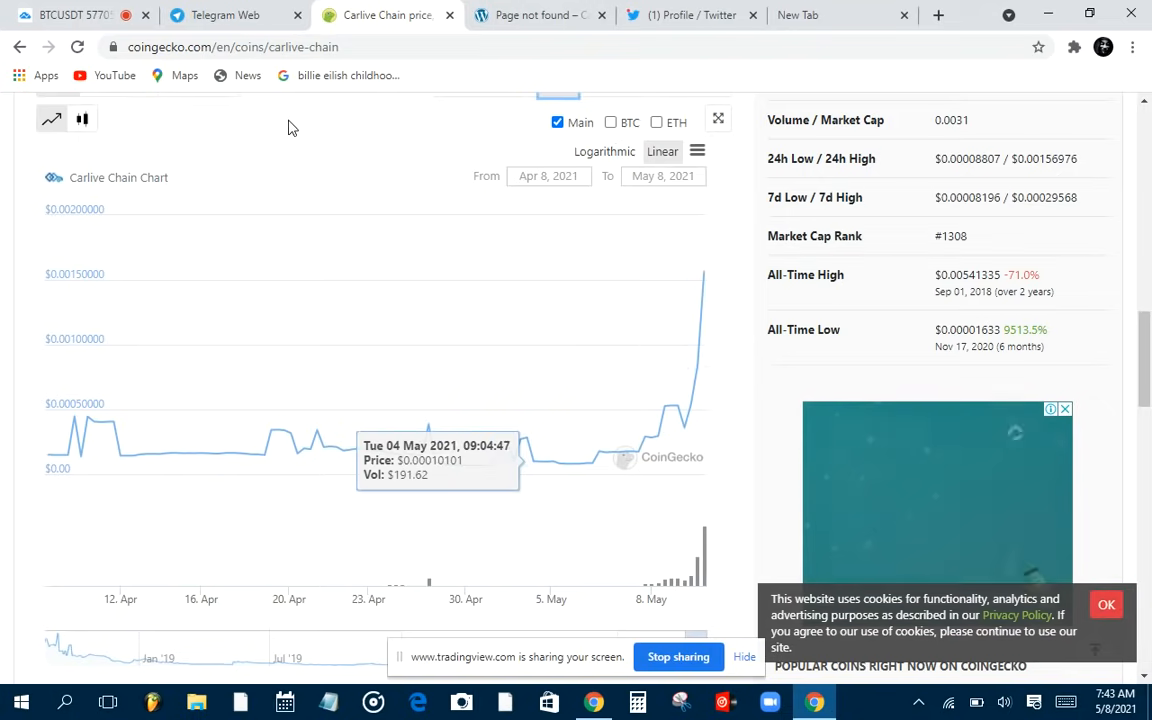
pyautogui.click(235, 15)
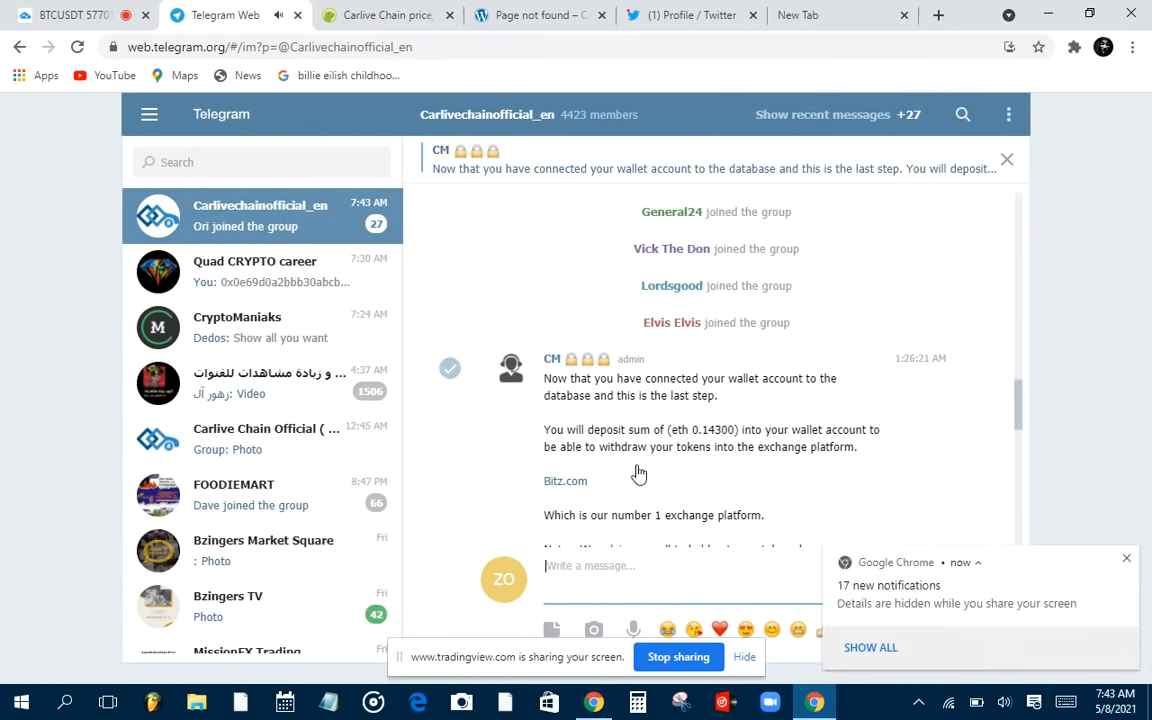
pyautogui.moveTo(783, 500)
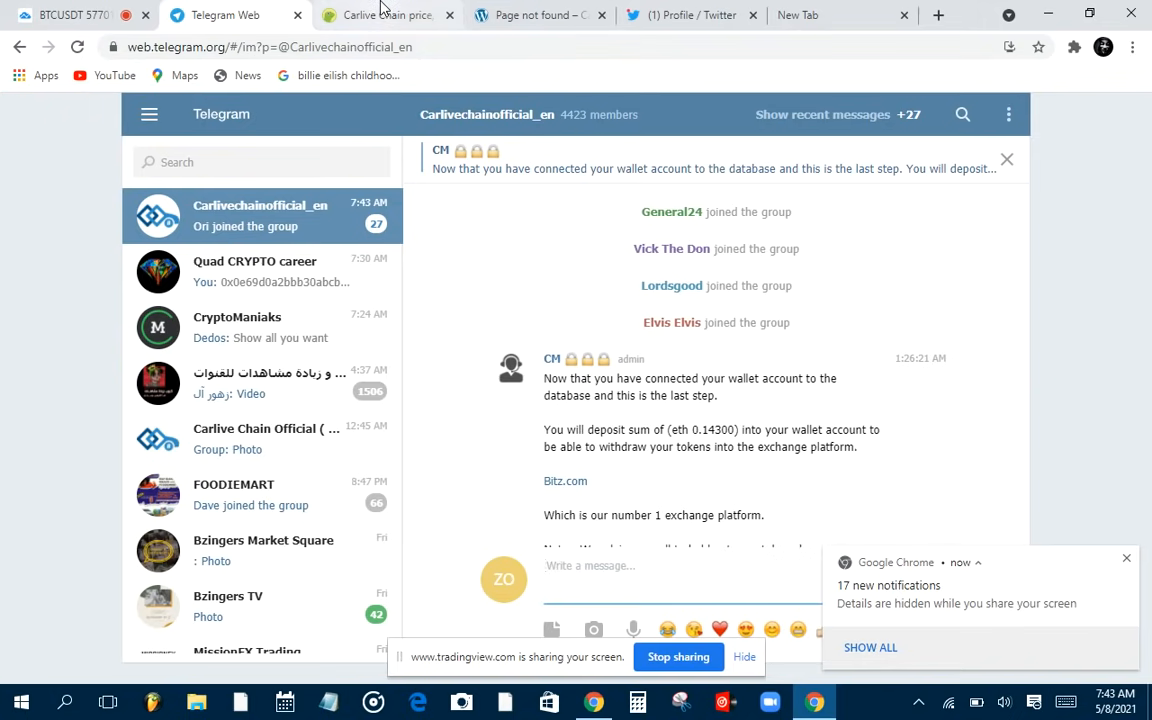
pyautogui.click(388, 15)
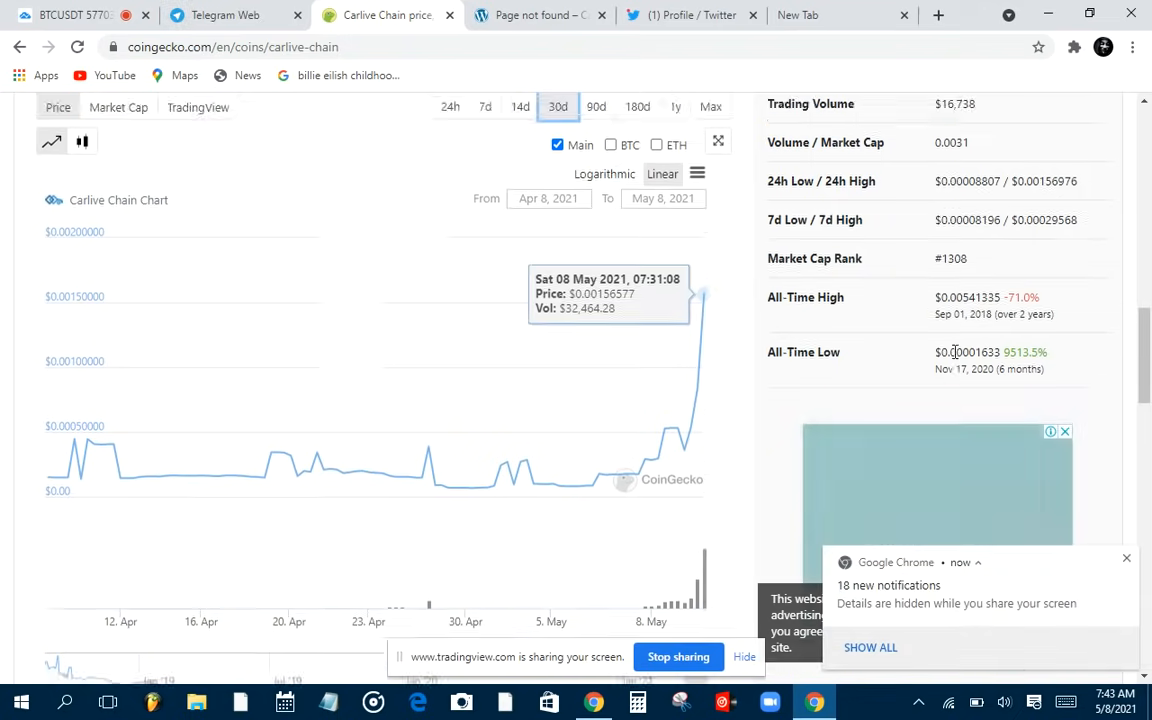
pyautogui.scroll(3)
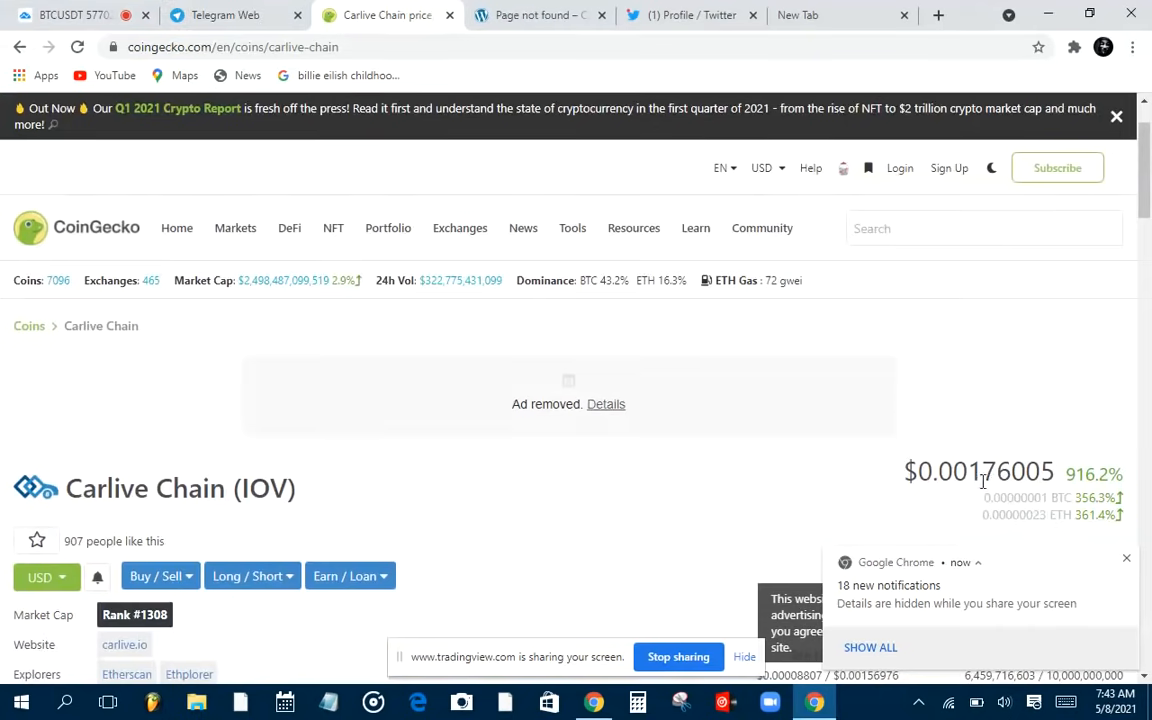
pyautogui.moveTo(984, 537)
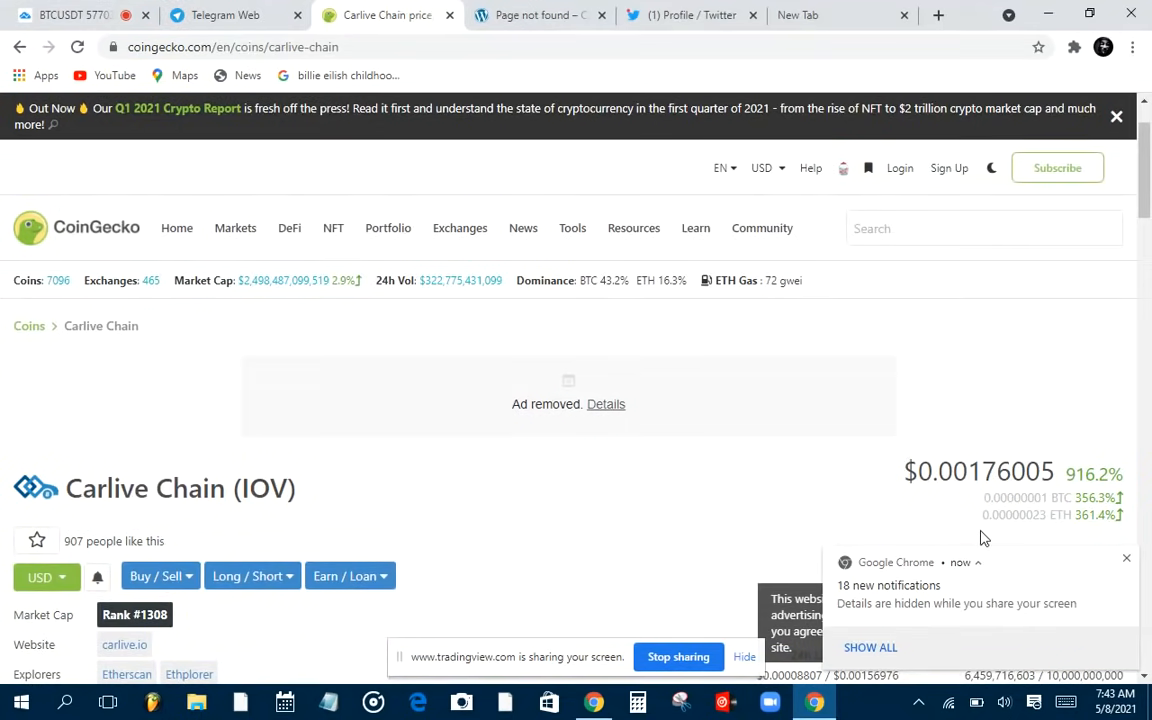
pyautogui.moveTo(966, 529)
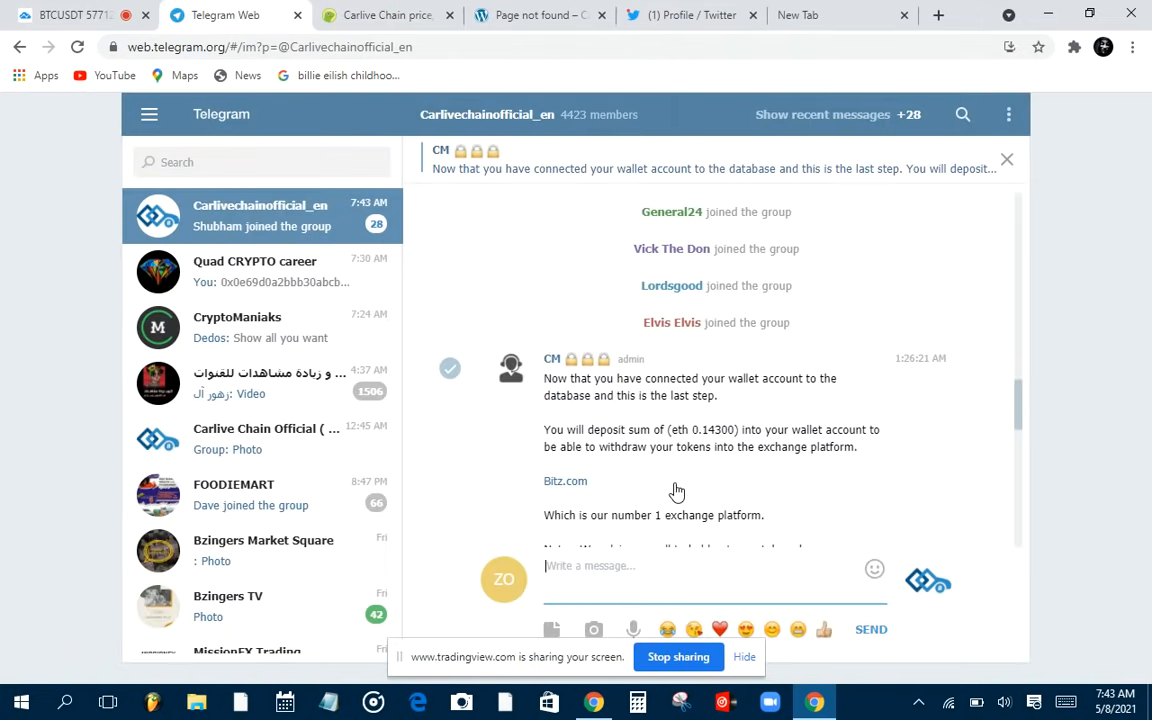
# Bring up the Carlive Chain (IOV) page at $0.00176005, up 916.2%.
pyautogui.click(388, 15)
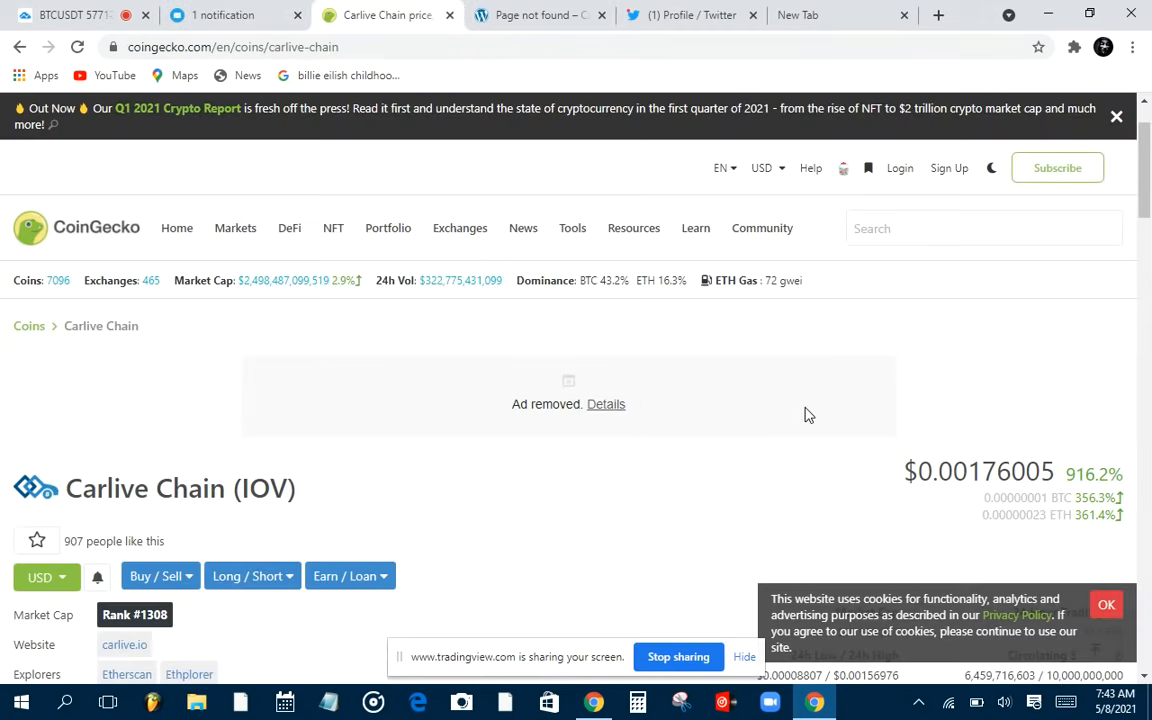
pyautogui.moveTo(1040, 661)
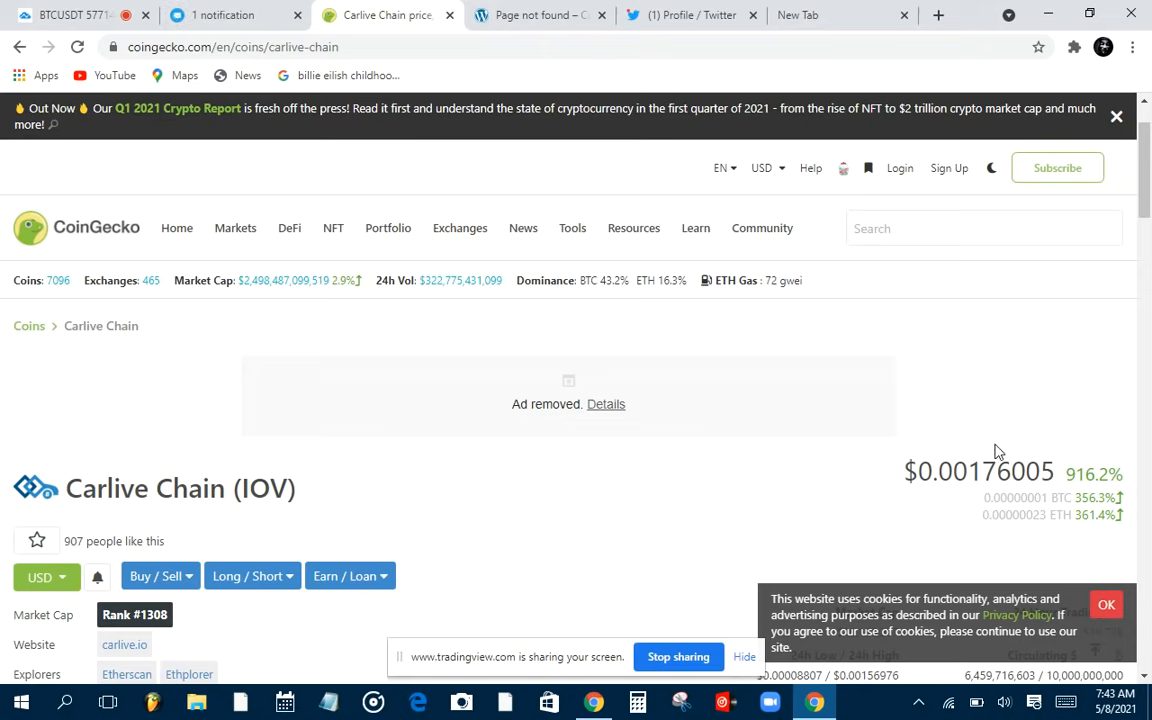
pyautogui.moveTo(930, 511)
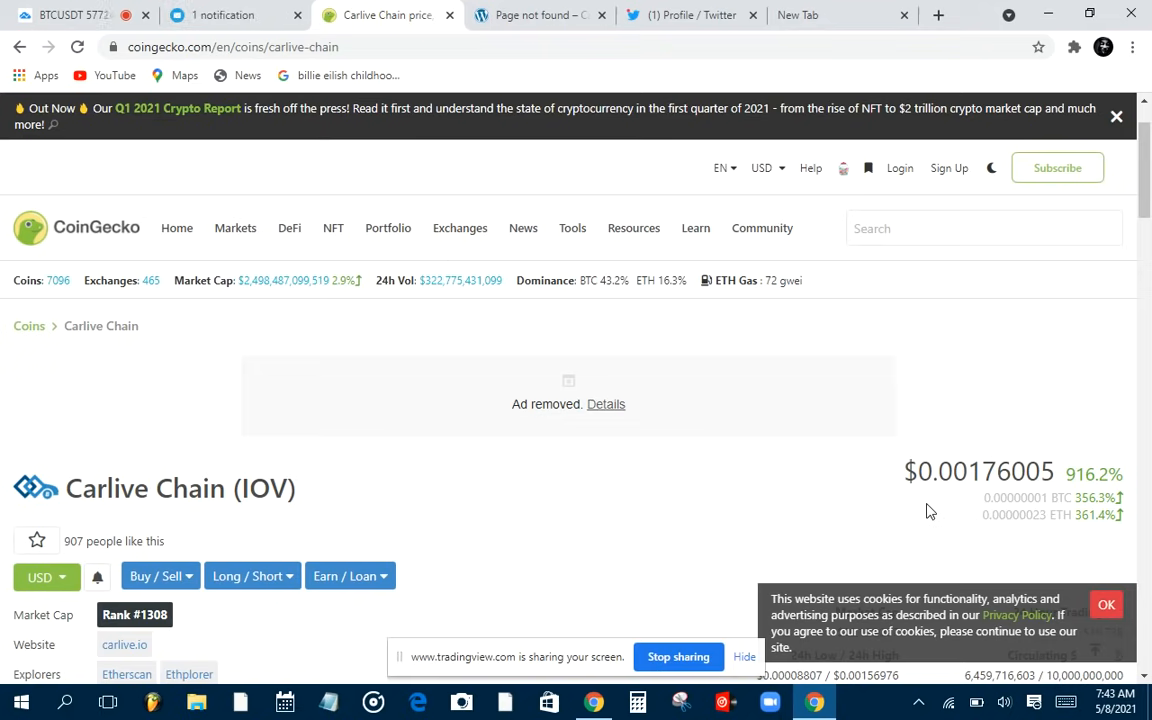
pyautogui.moveTo(1024, 475)
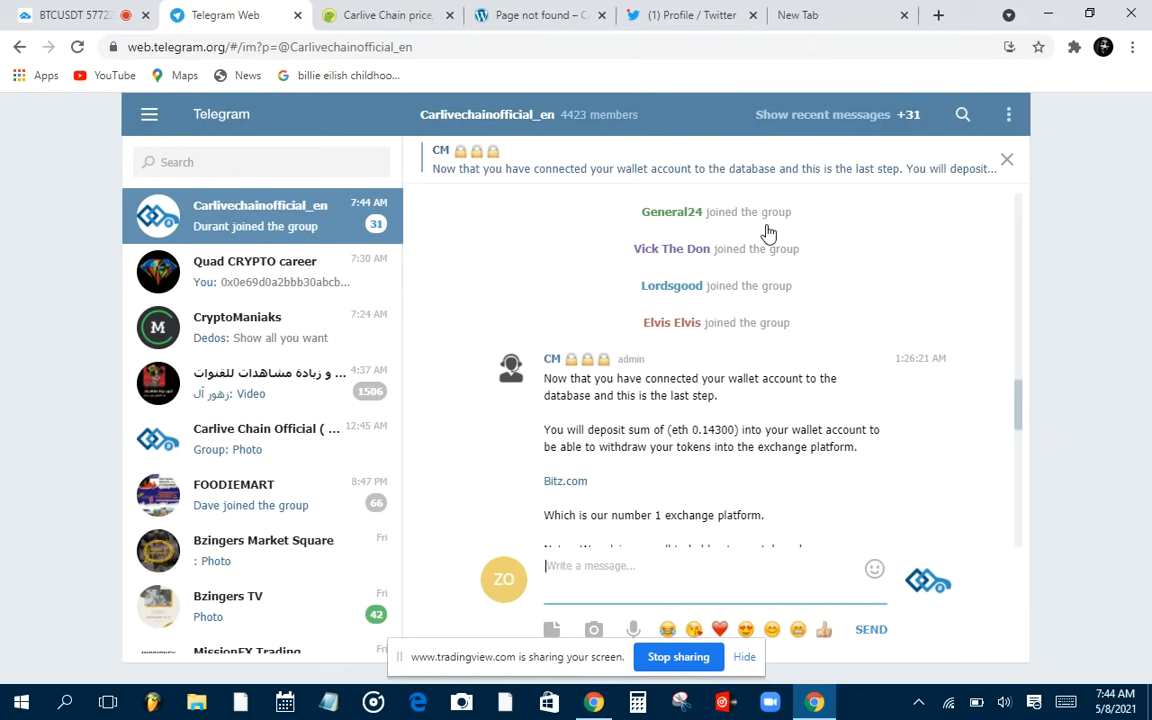
pyautogui.click(385, 15)
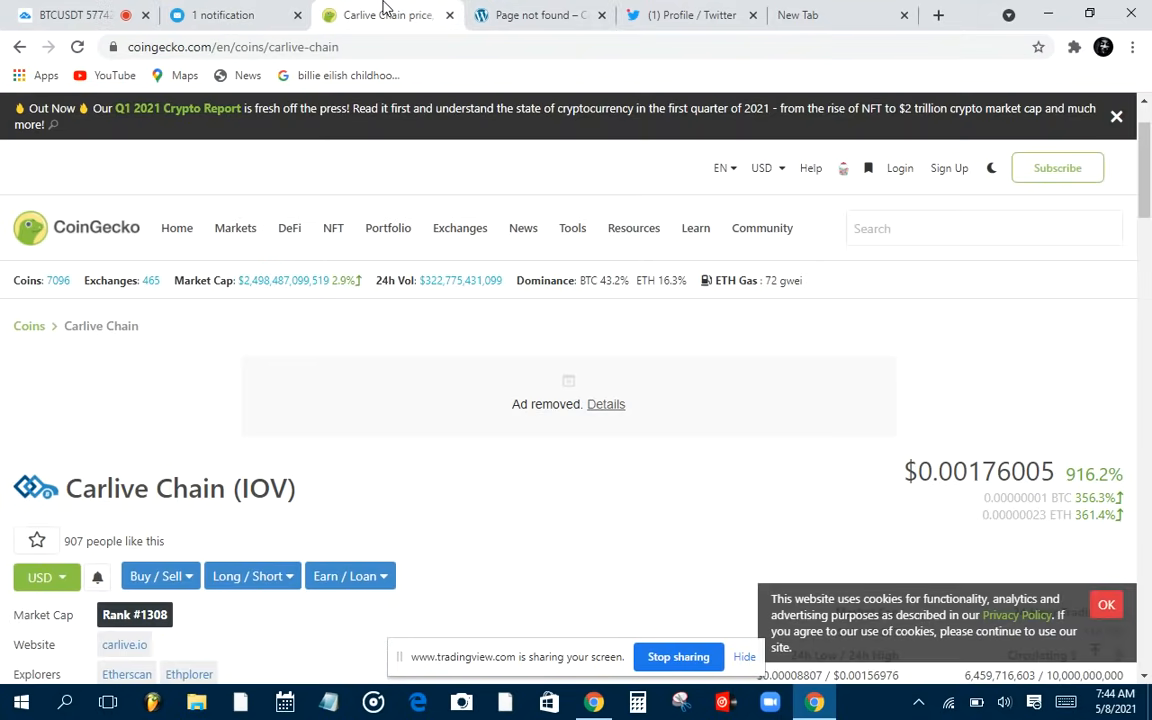